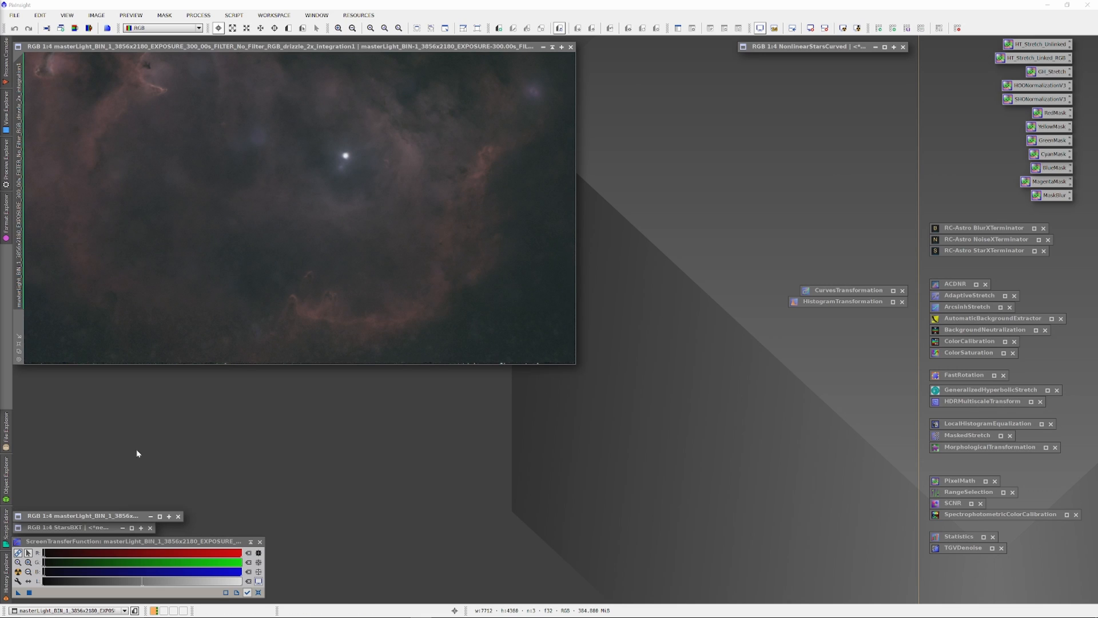
mouse_move(489, 478)
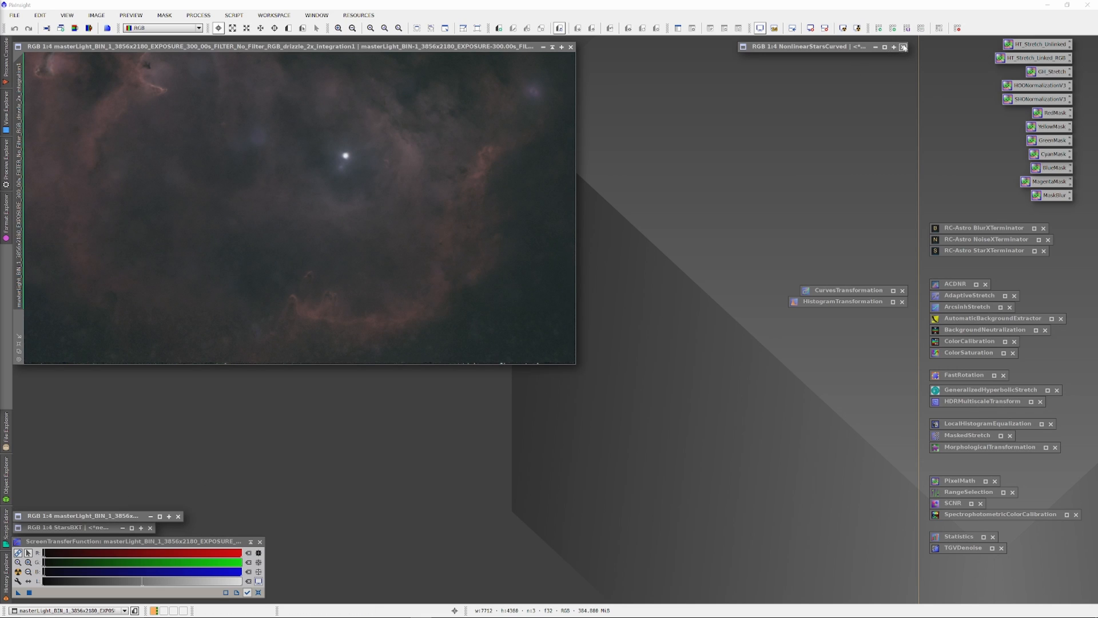
Step: Restore the minimized masterLight image window beside the Soul Nebula image
left_click(903, 47)
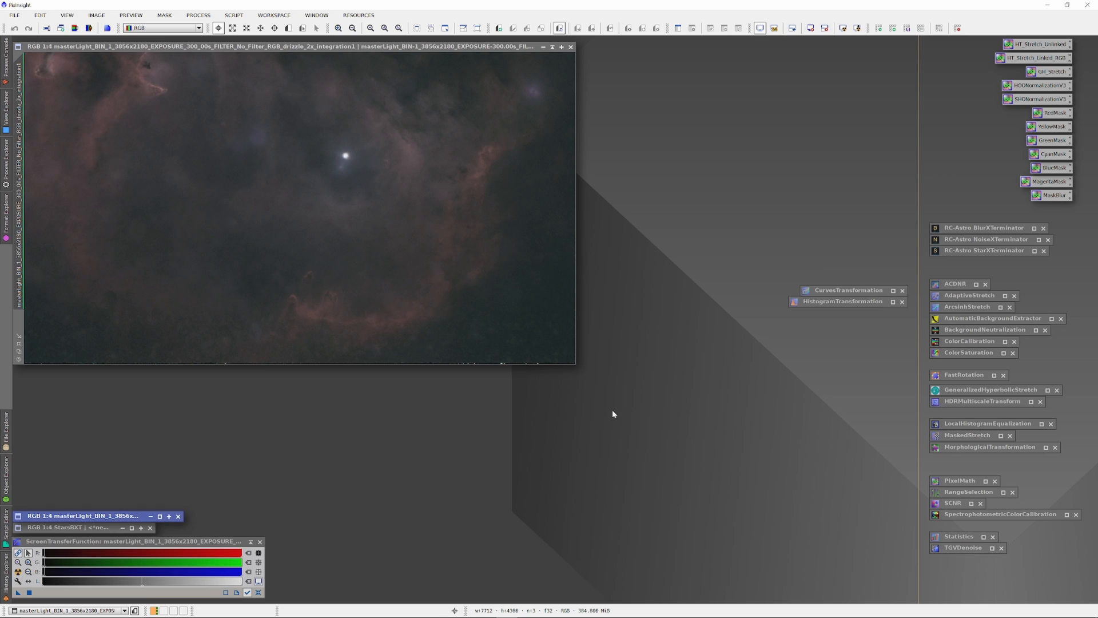
mouse_move(616, 401)
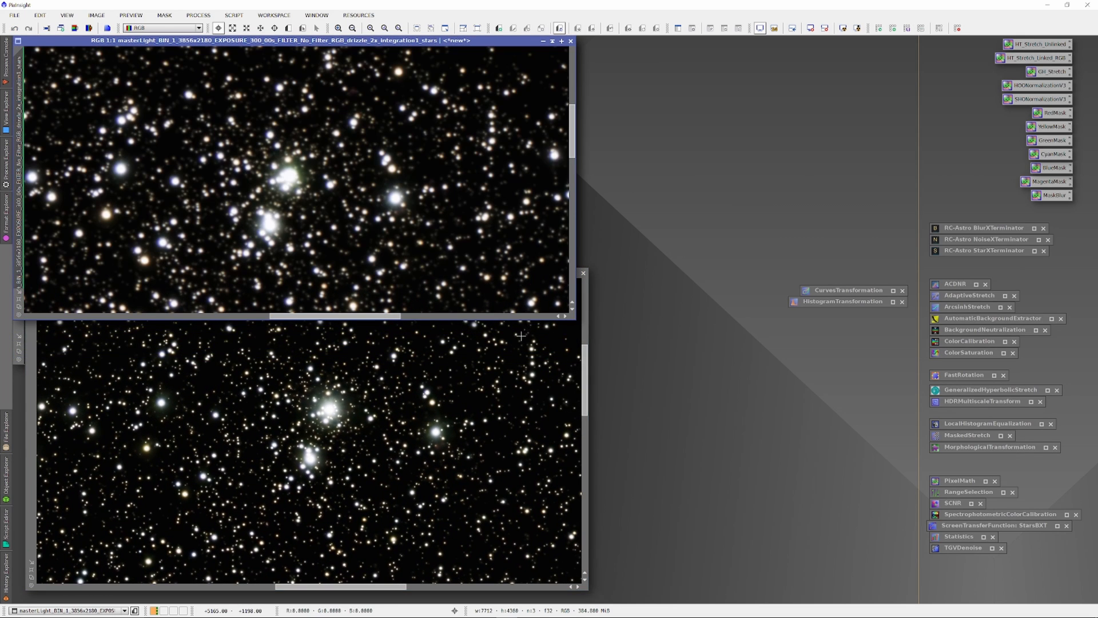
mouse_move(494, 420)
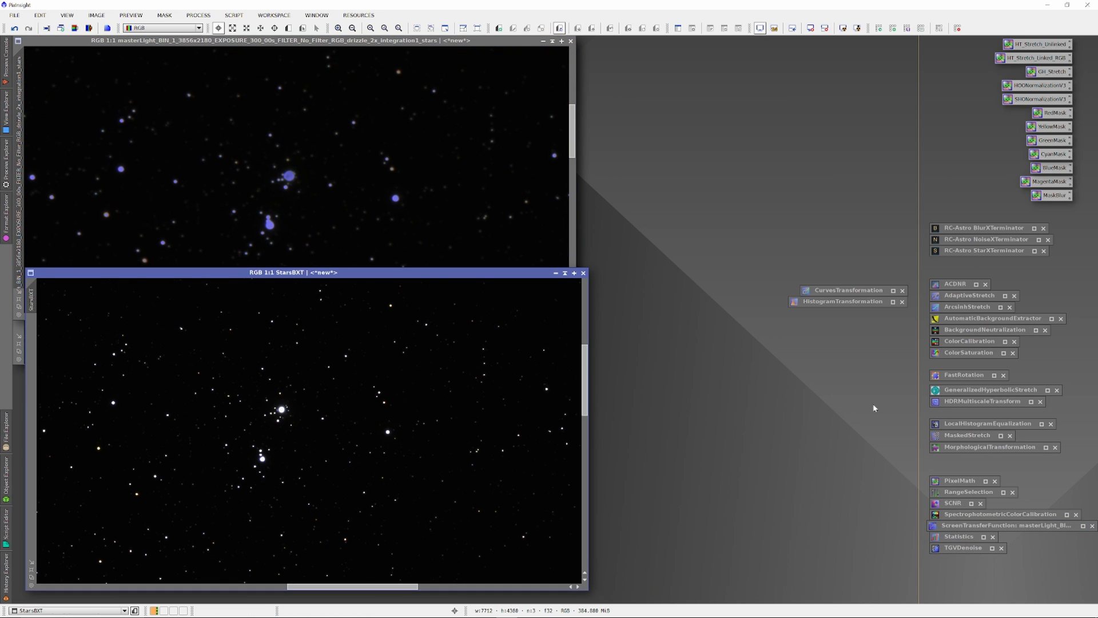
Step: Rename the non-deconvolved star image to StarsNOBXT and target HistogramTransformation at StarsBXT
left_click(843, 301)
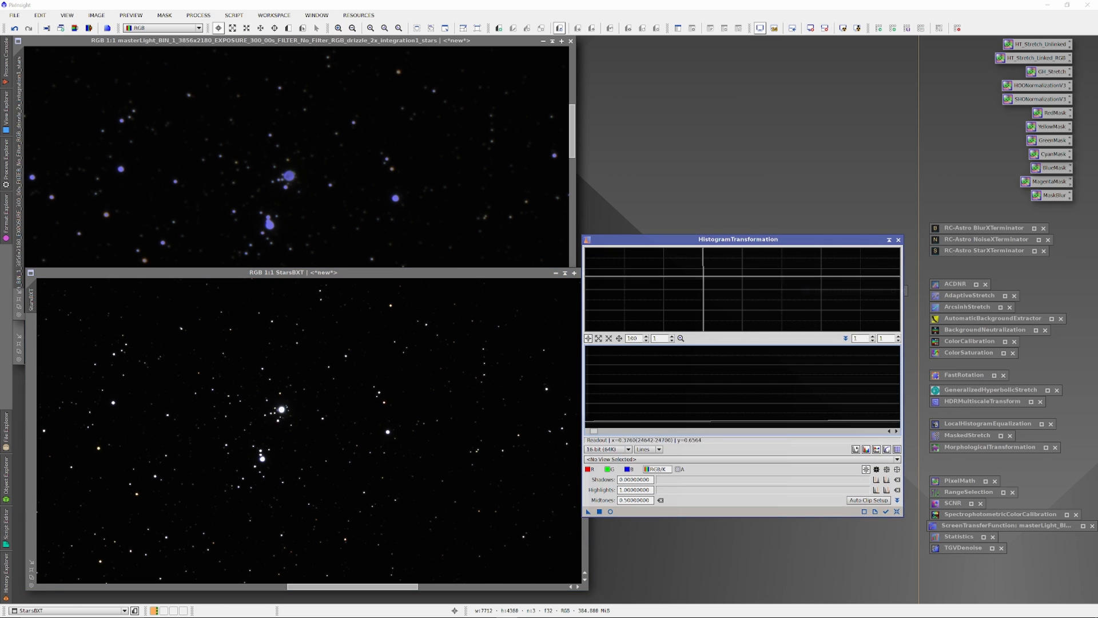
right_click(317, 155)
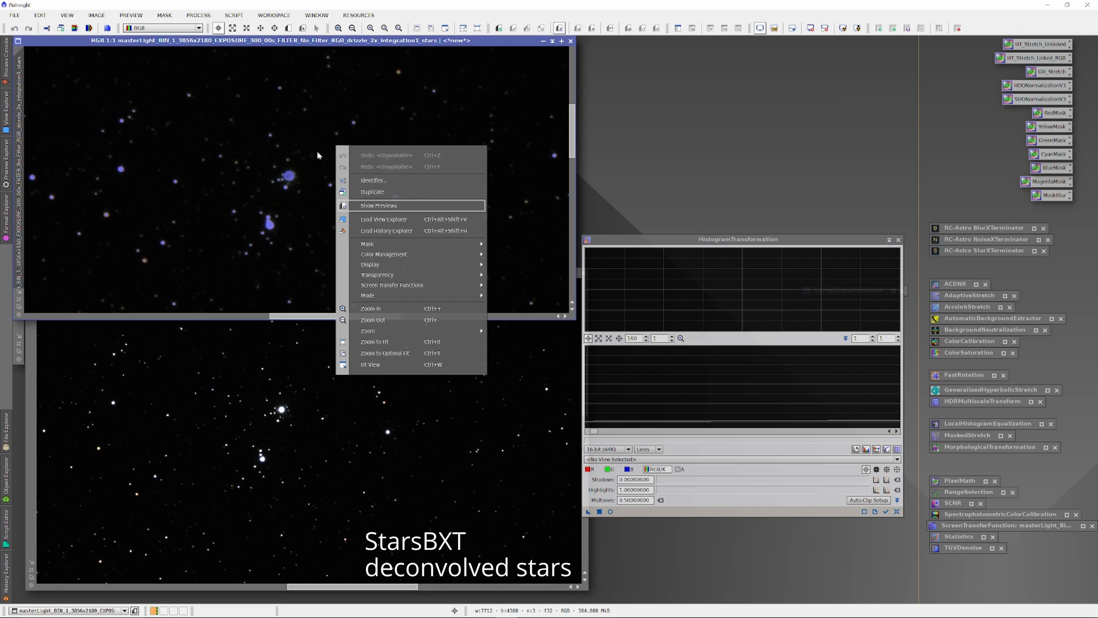
left_click(373, 179)
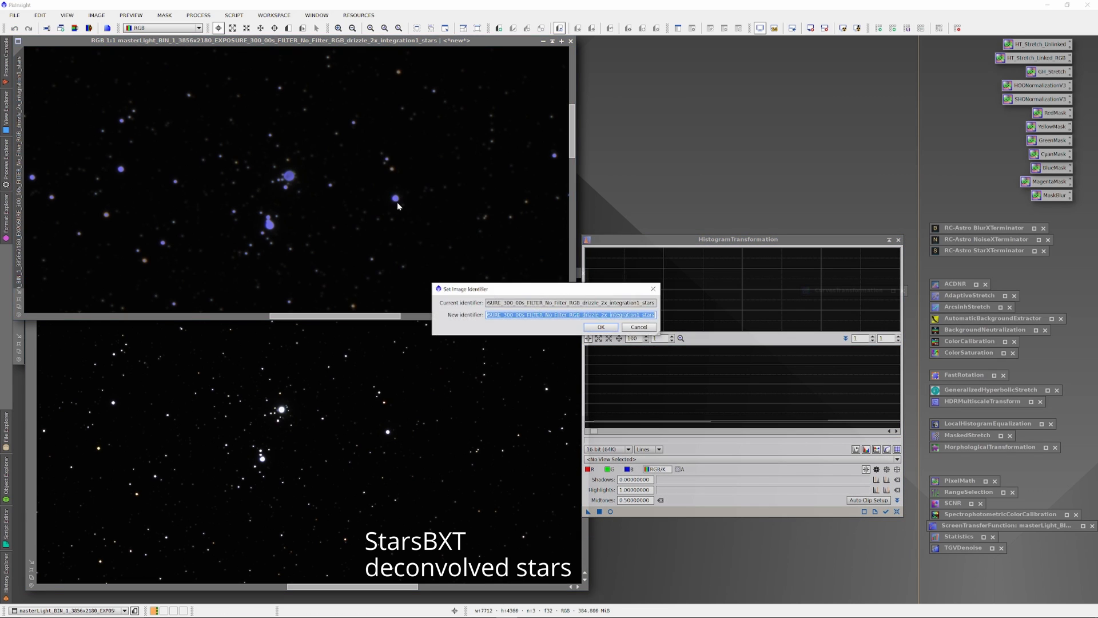
type("StarsNO")
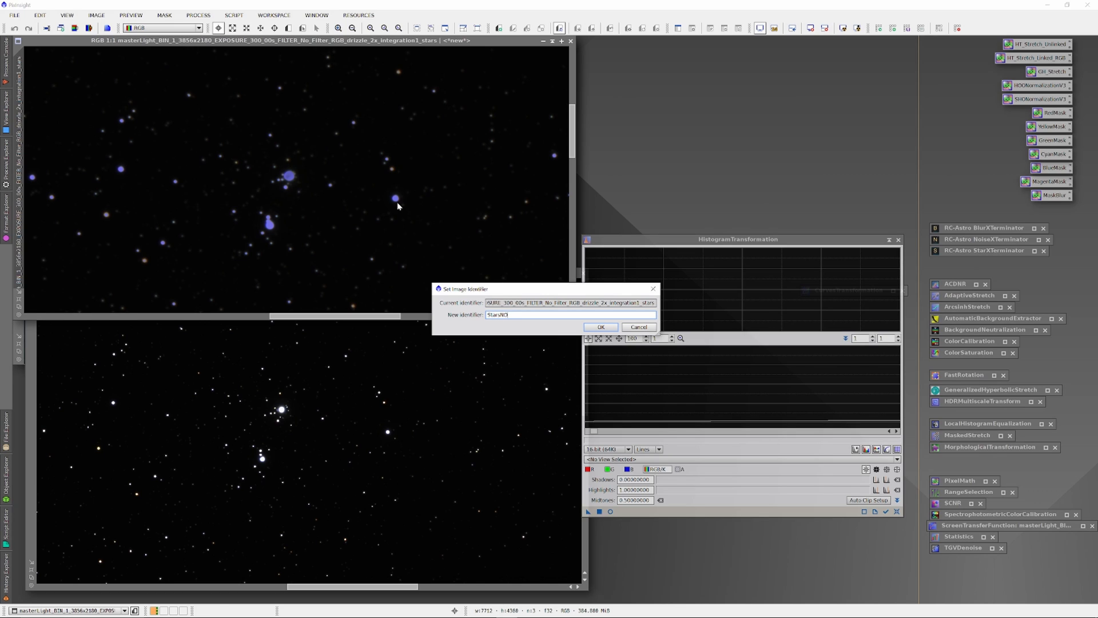
left_click(599, 326)
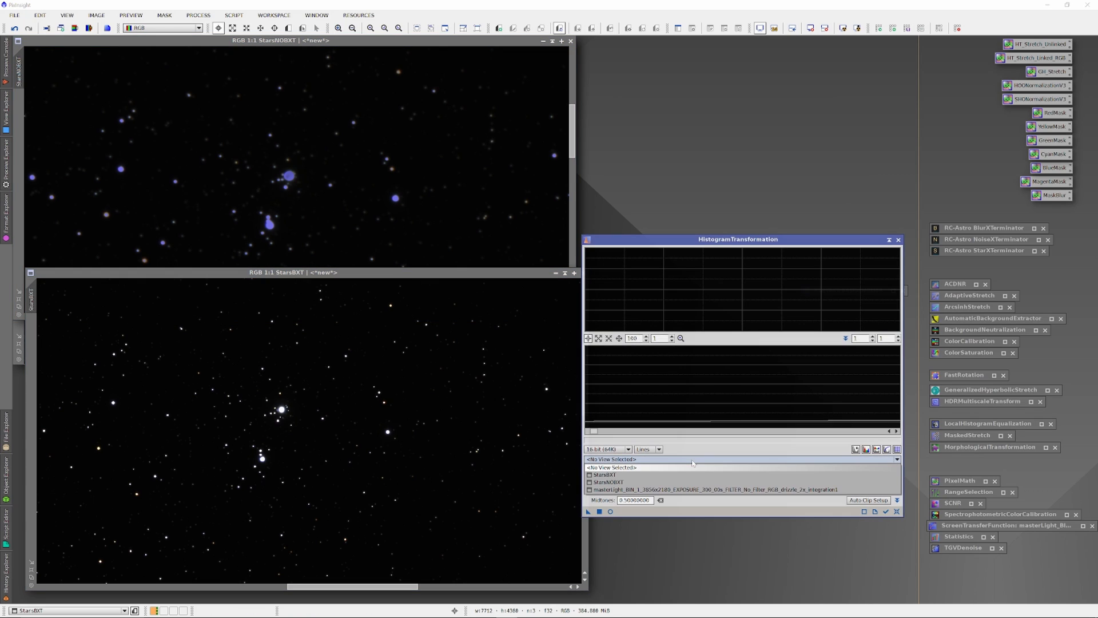
left_click(606, 473)
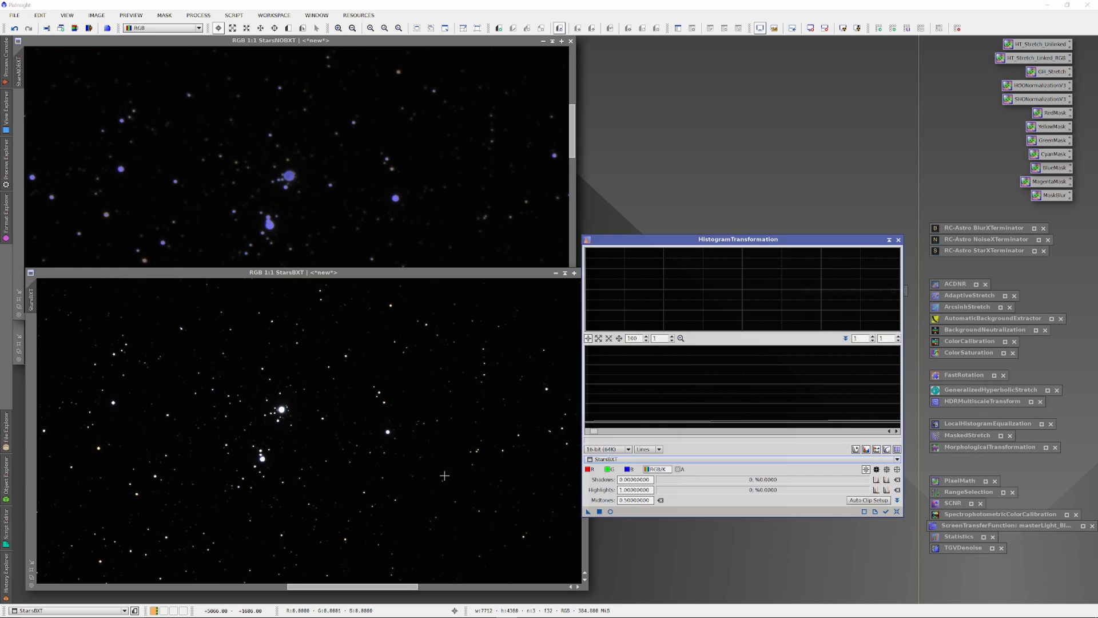
Step: Preview a strong midtones stretch (about 0.0676) live on StarsBXT
left_click(608, 511)
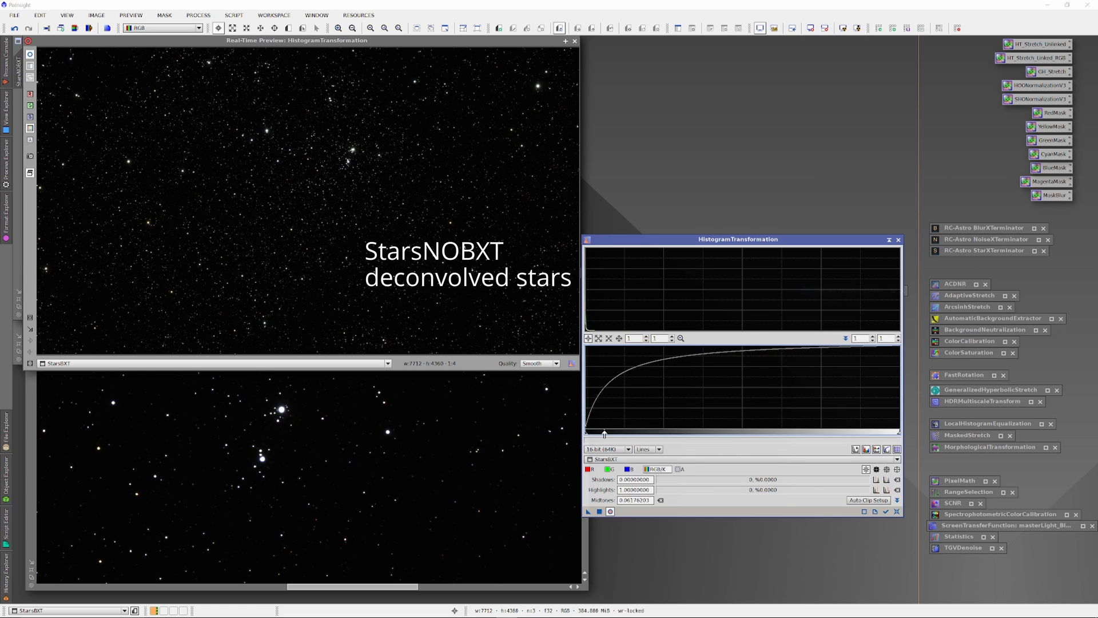
mouse_move(603, 432)
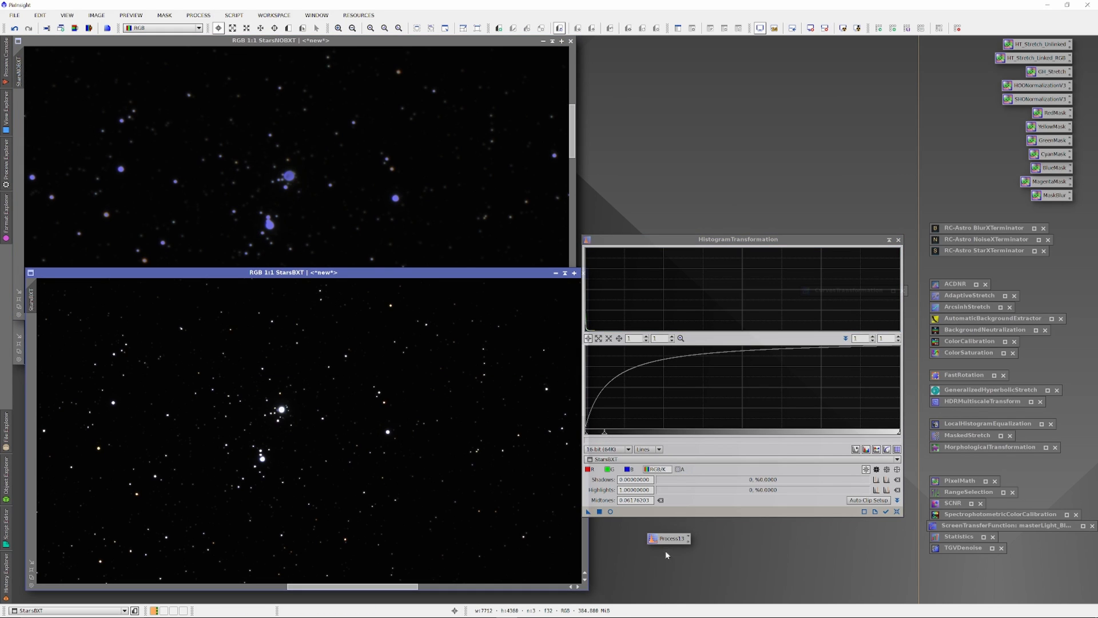
Step: Apply the saved Process11 histogram stretch to the StarsBXT and StarsNOBXT images
left_click(899, 239)
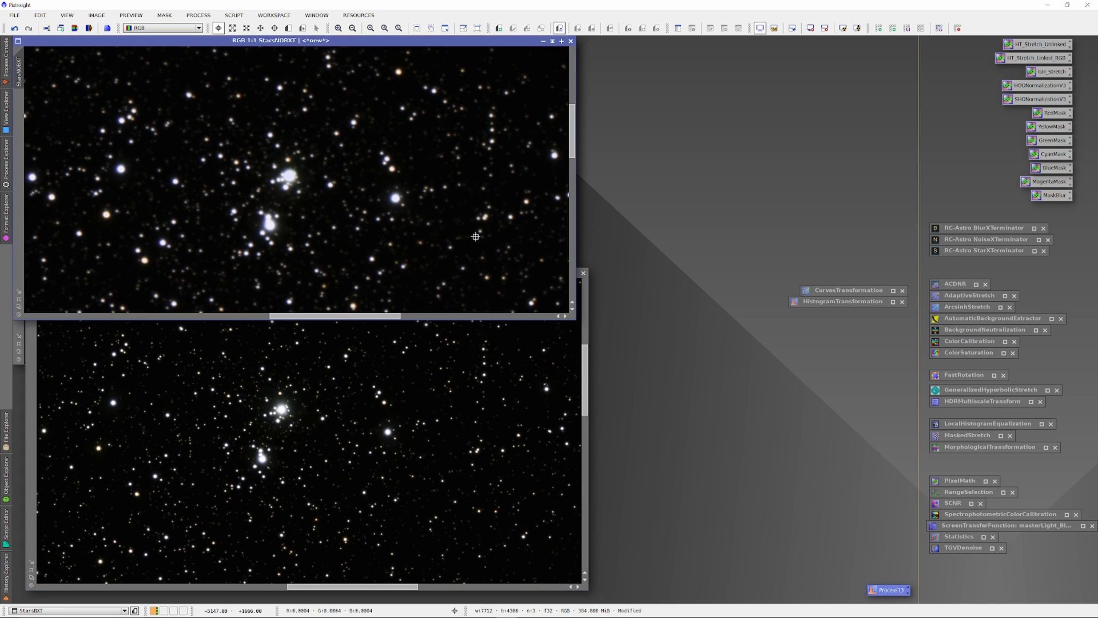
mouse_move(668, 288)
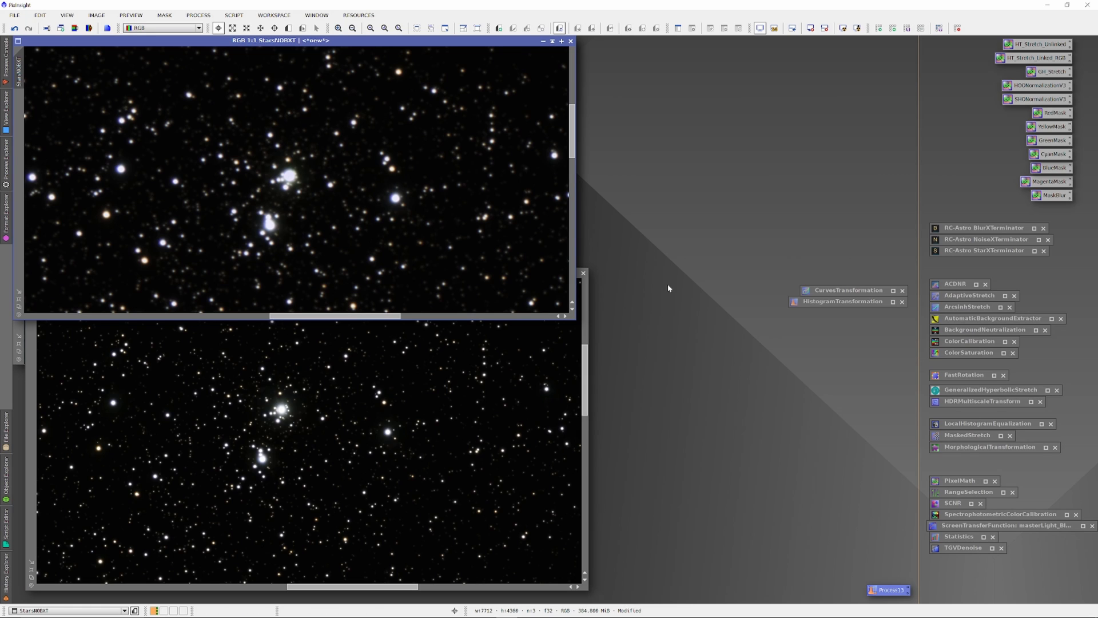
mouse_move(847, 307)
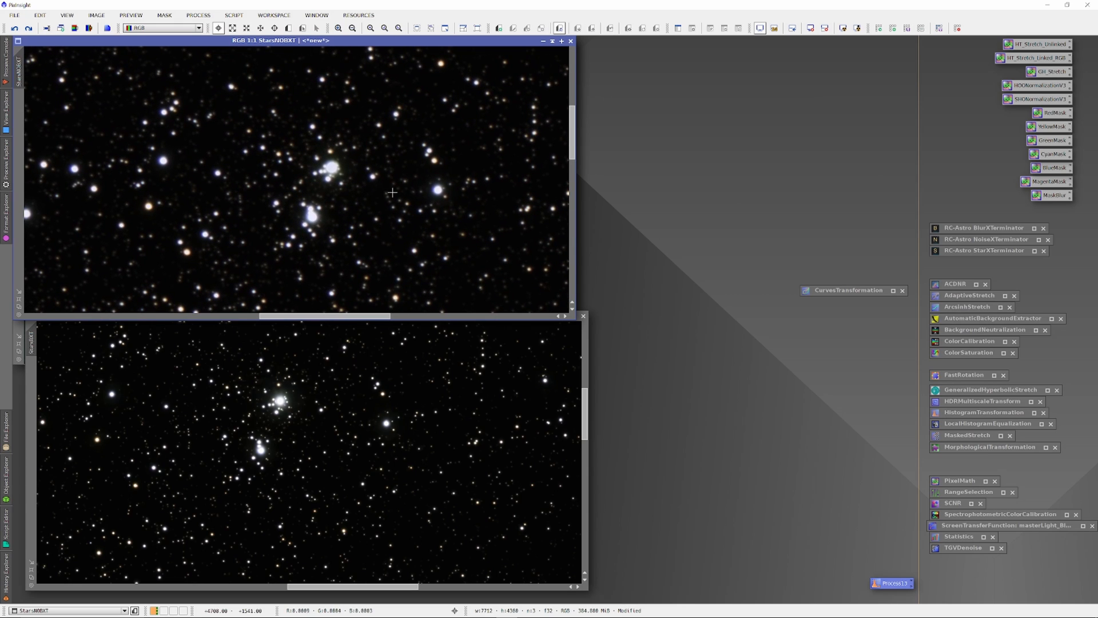
mouse_move(677, 227)
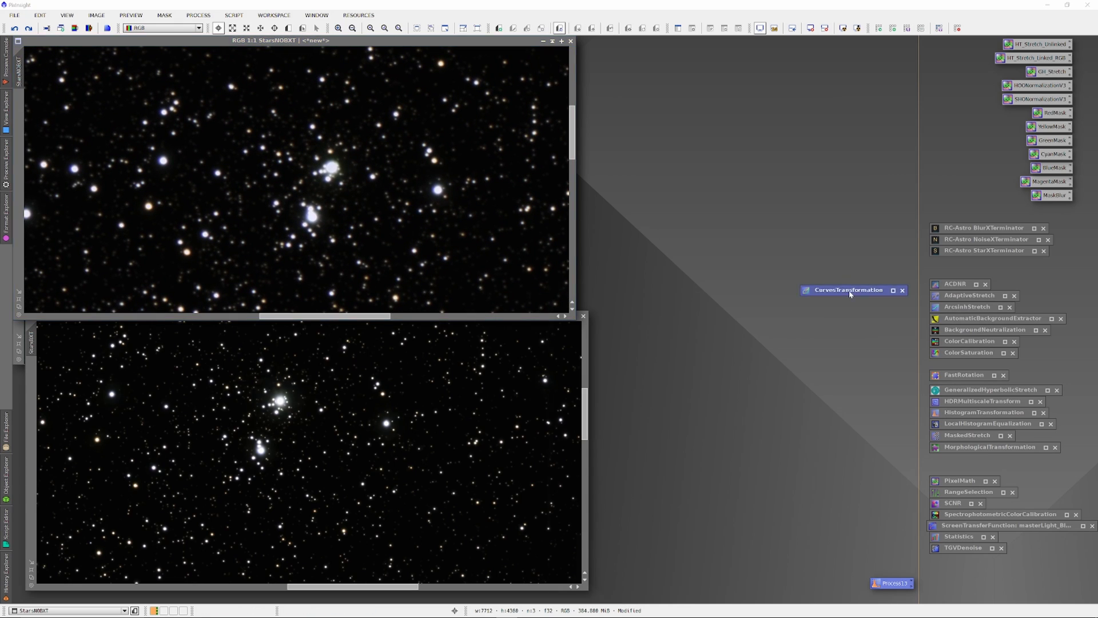
Step: Shape a gentle S-shaped RGB/K curve in CurvesTransformation and check it live on StarsNOBXT
left_click(848, 289)
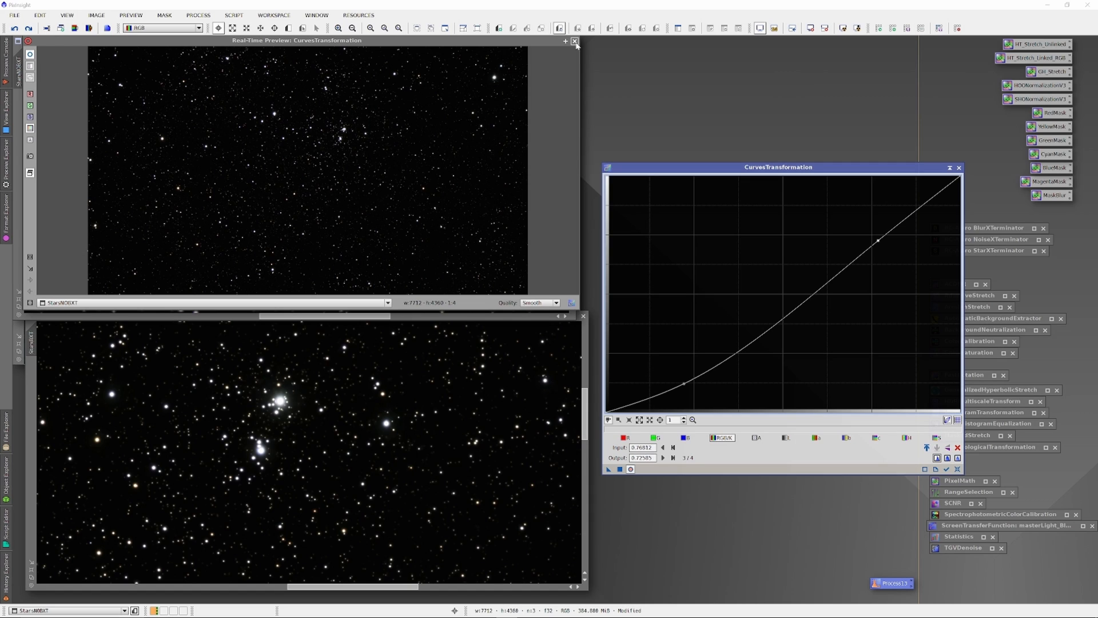
left_click(575, 40)
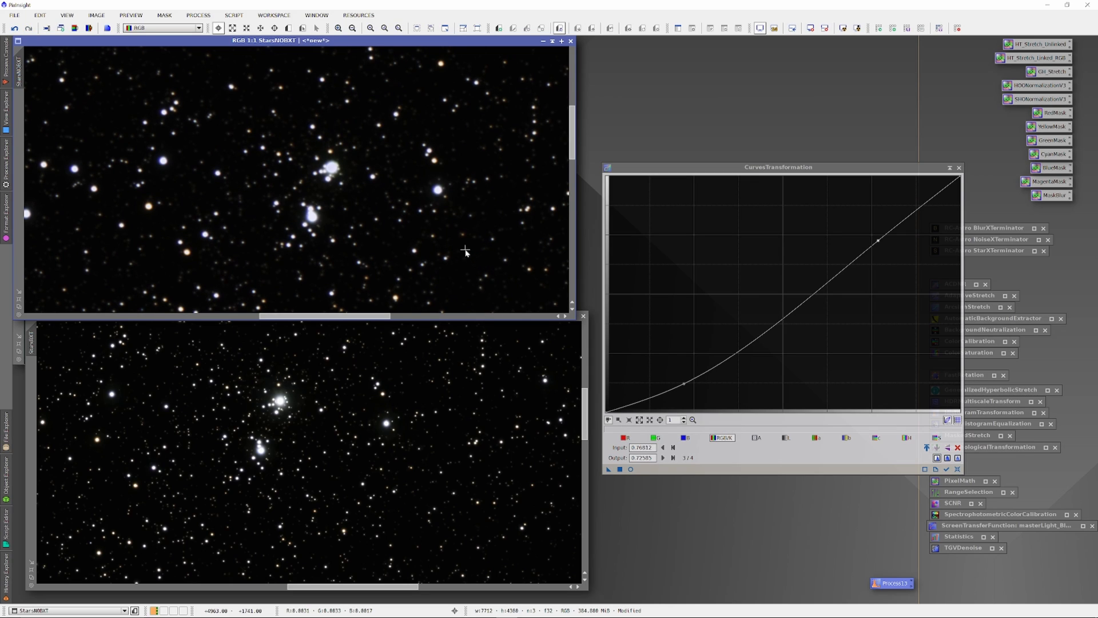
Step: Apply the fine-tuned S-curve to StarsNOBXT before exporting it as TIFF for Affinity Photo
left_click(14, 27)
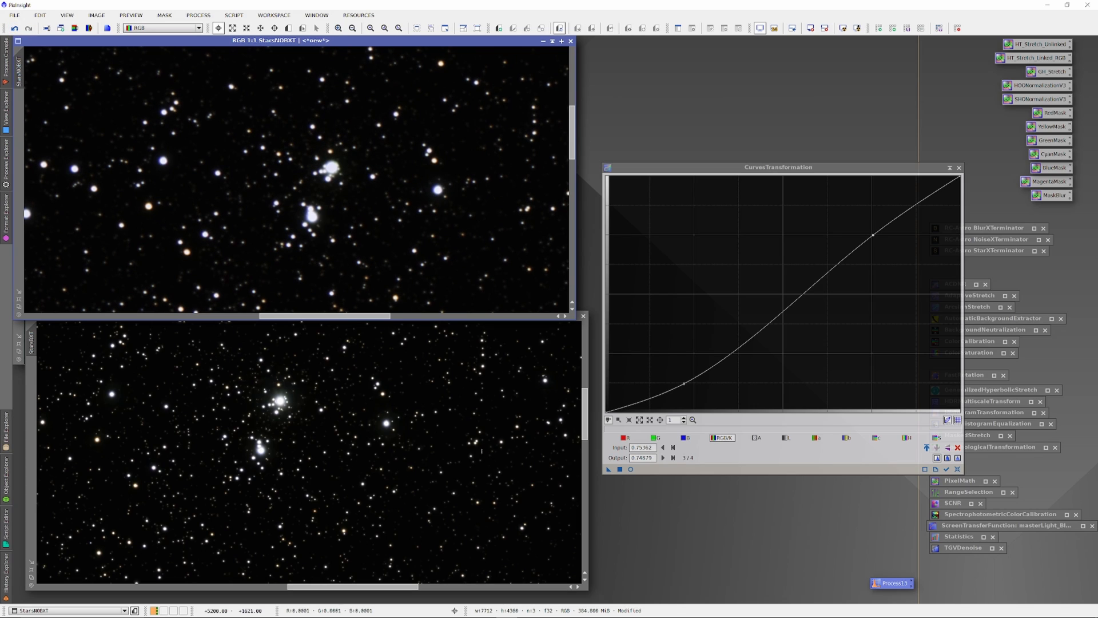
mouse_move(350, 478)
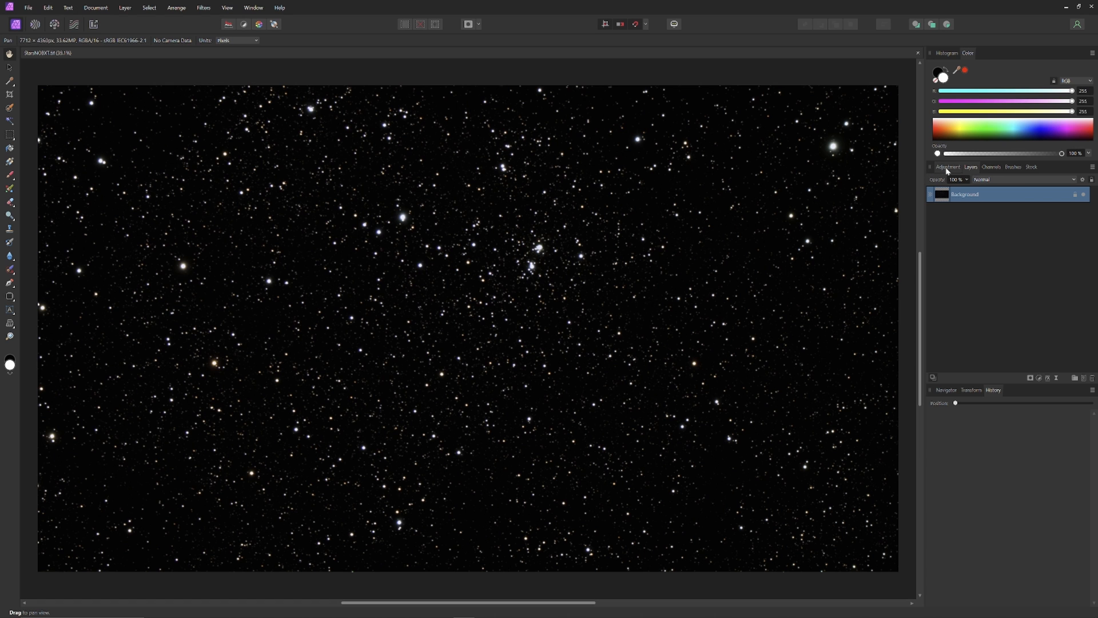
Step: Add a Curves adjustment pulling faint background stars down, then toggle it to compare
left_click(947, 167)
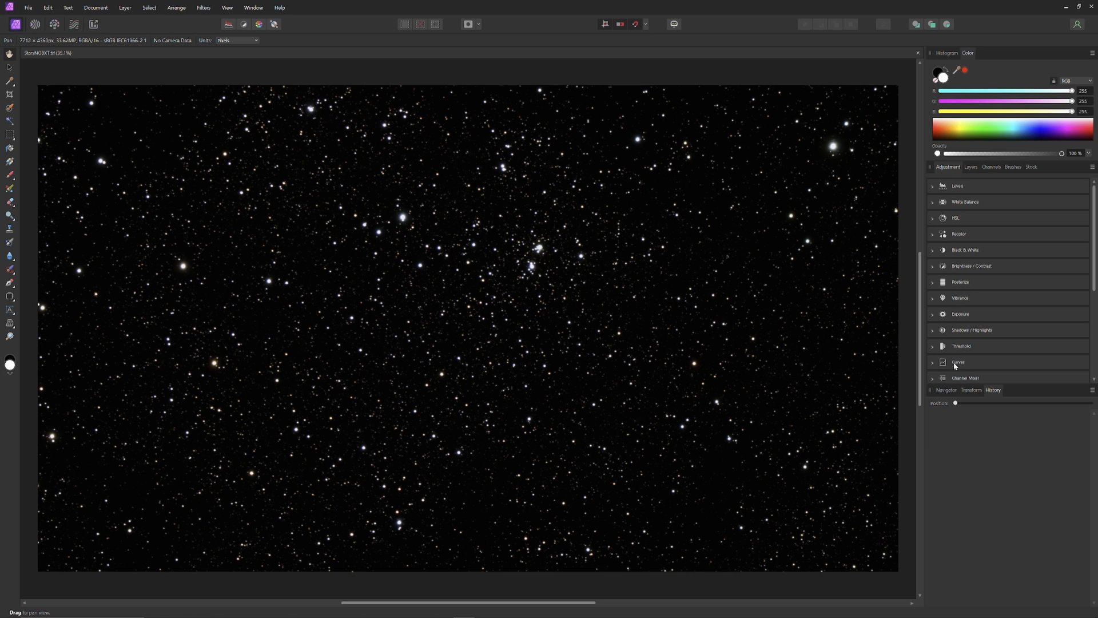
left_click(958, 363)
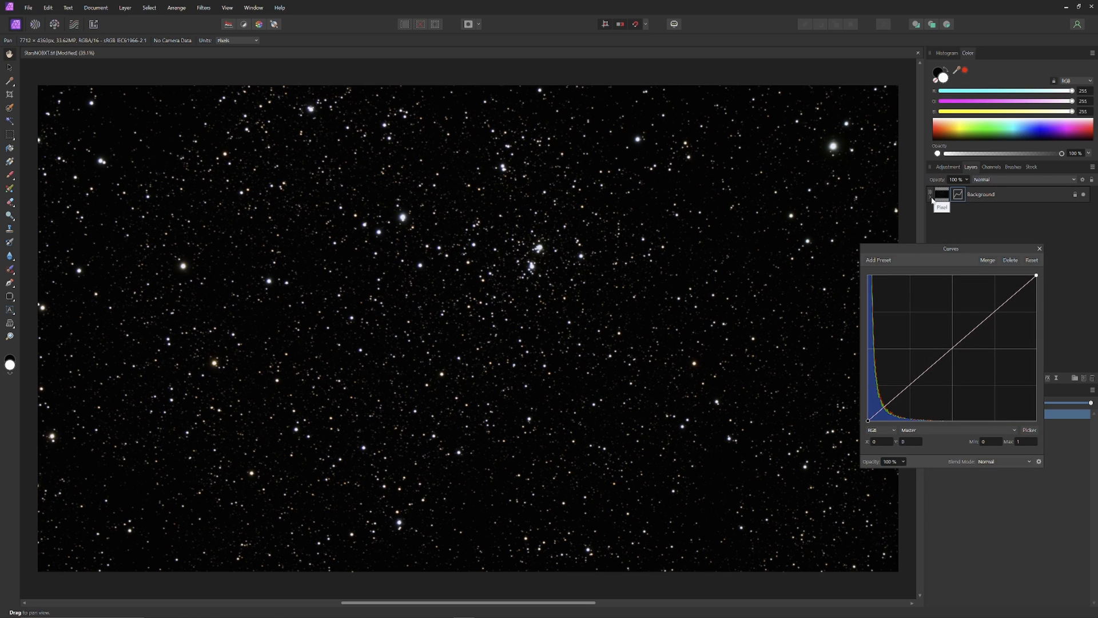
mouse_move(903, 349)
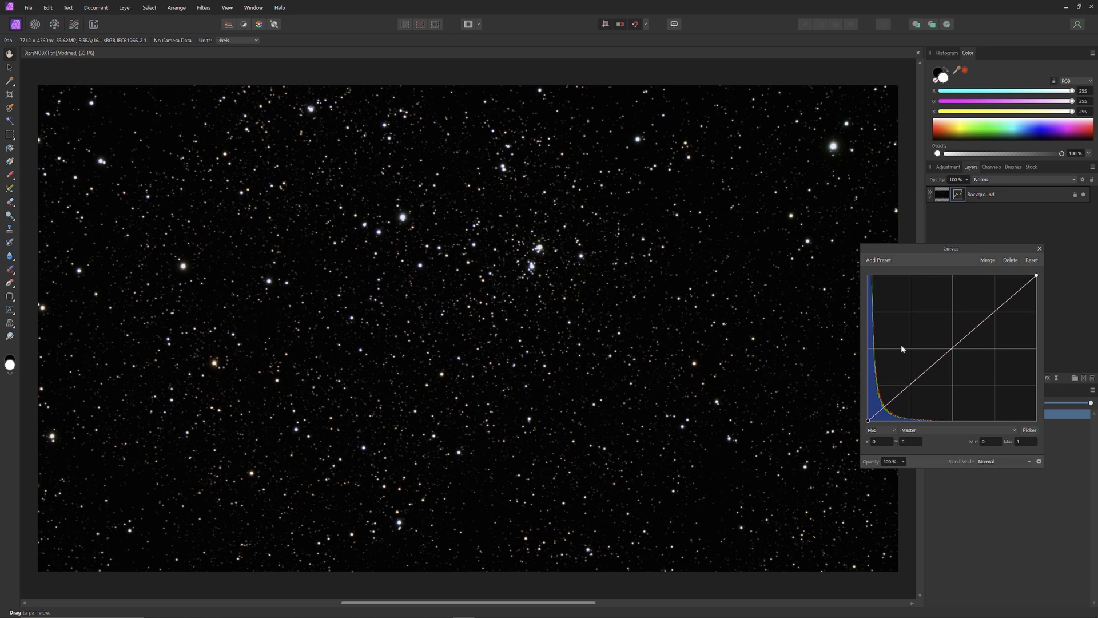
left_click(899, 397)
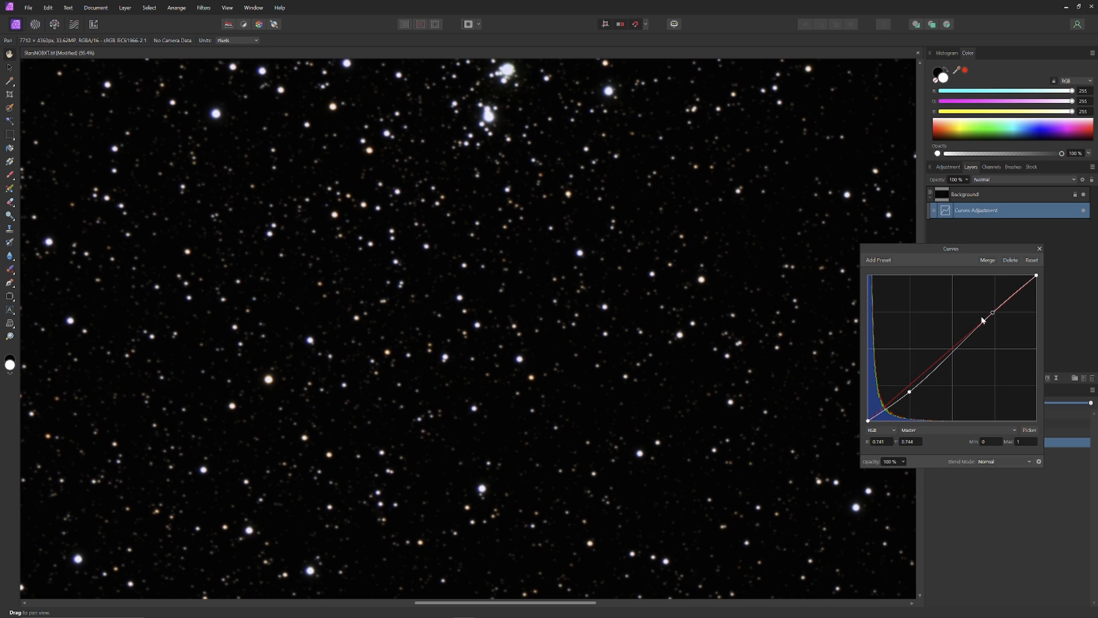
mouse_move(1083, 214)
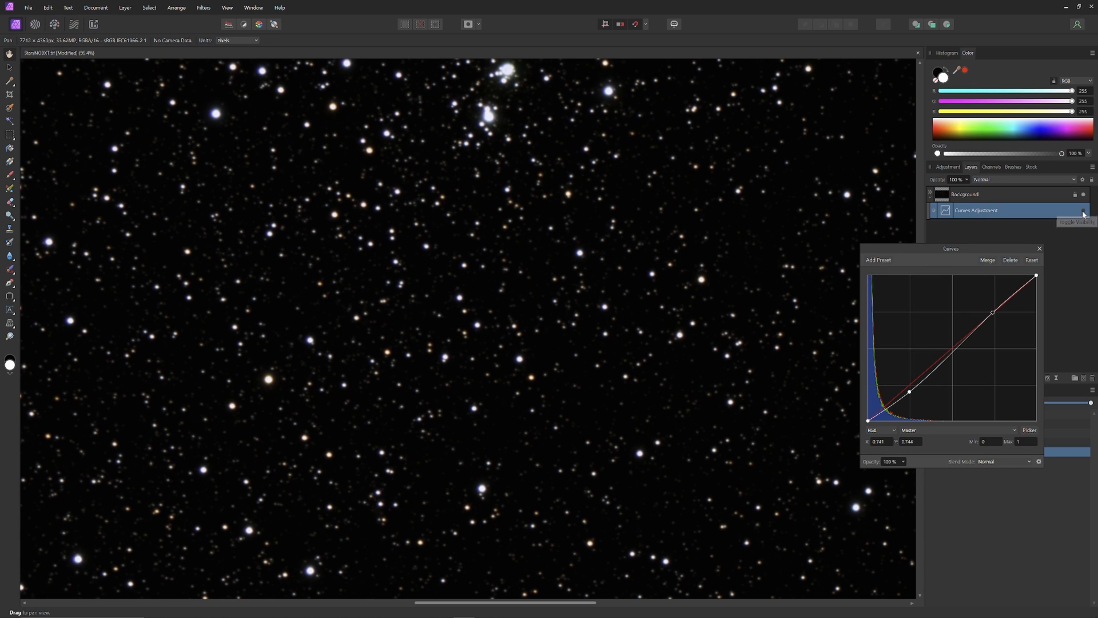
left_click(1083, 210)
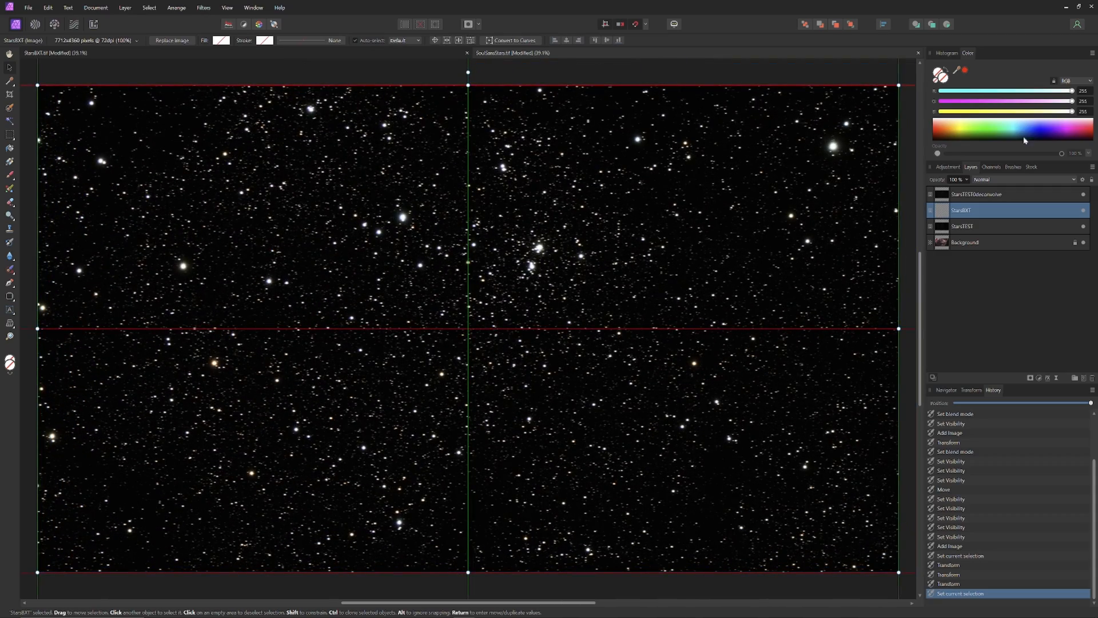
Step: Set the StarsBXT layer's blend mode to Screen so its stars merge over the nebula
left_click(1022, 180)
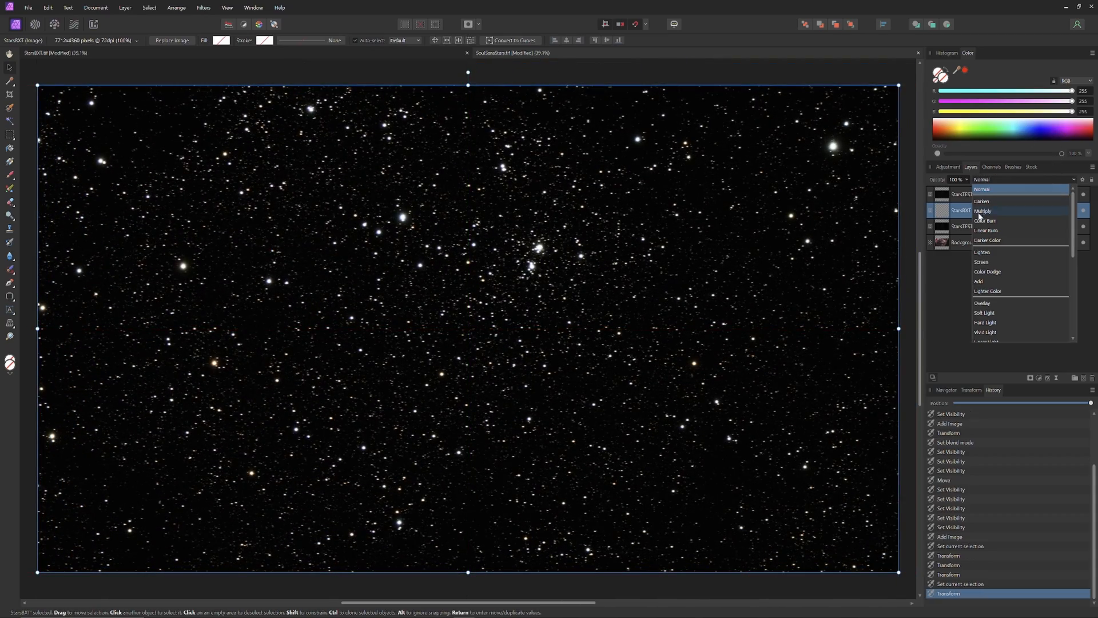
left_click(981, 261)
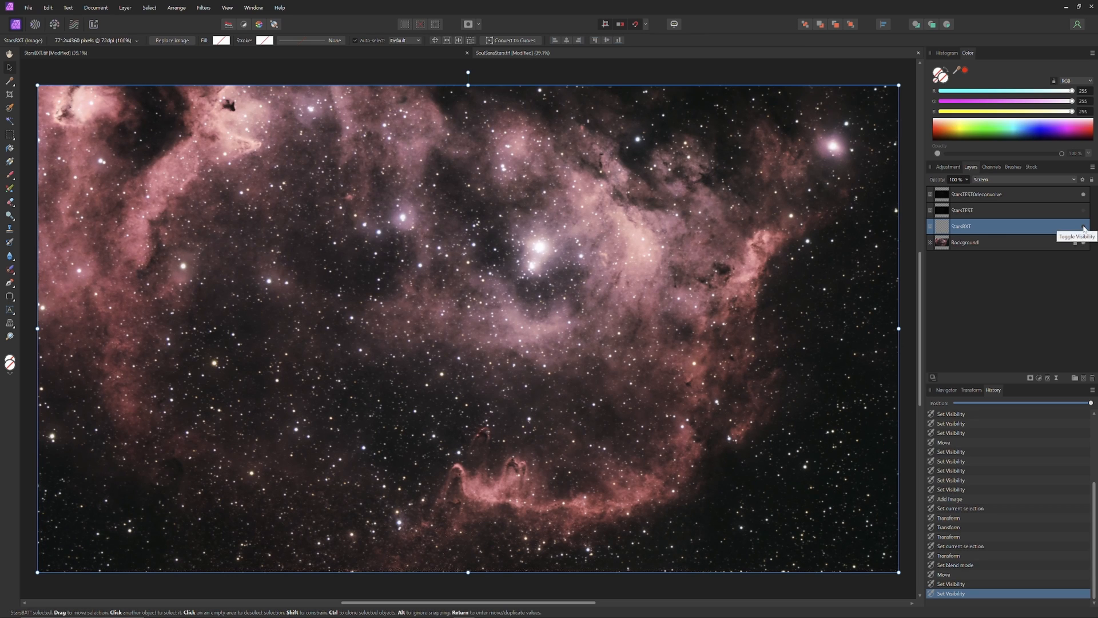
mouse_move(994, 353)
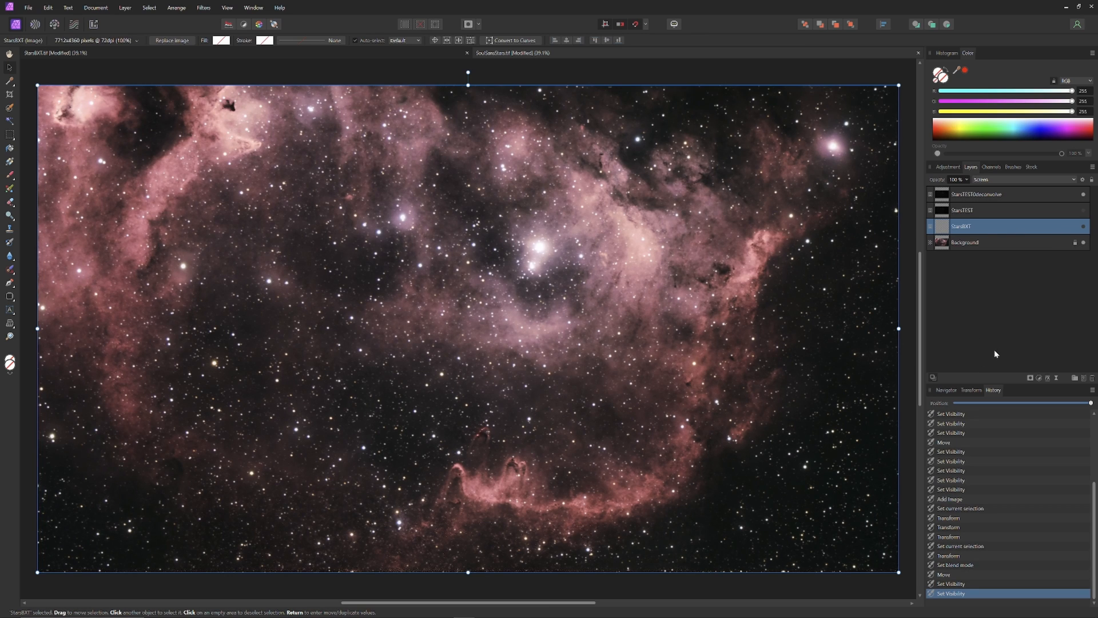
Step: Select the StarsTESTdeconvolve layer and switch its stars on for full-frame comparison
left_click(980, 194)
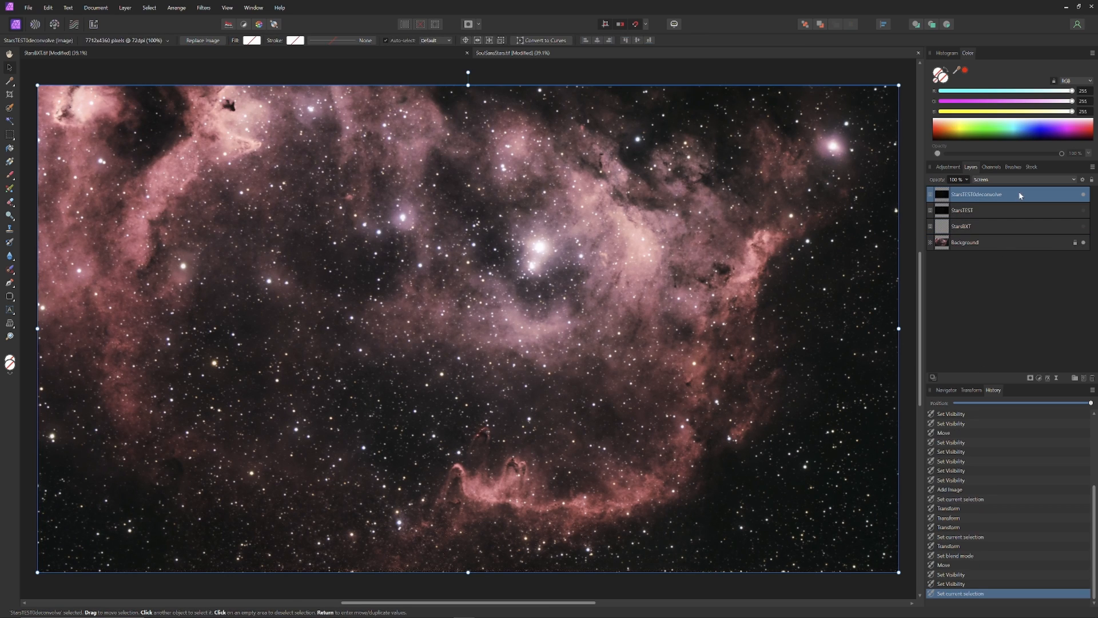
mouse_move(1024, 374)
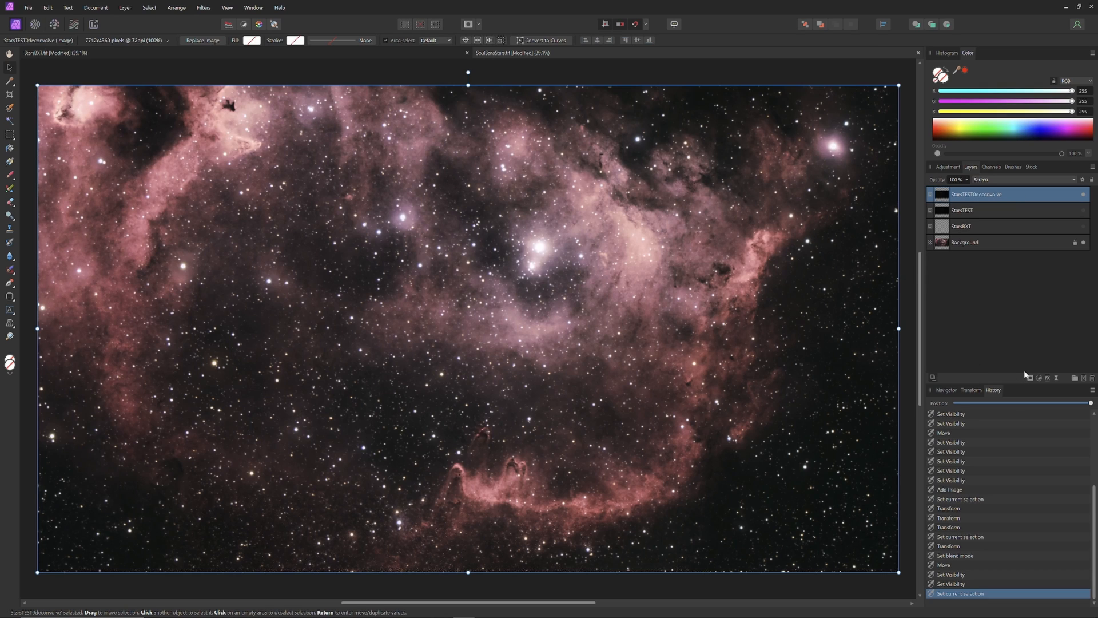
mouse_move(971, 362)
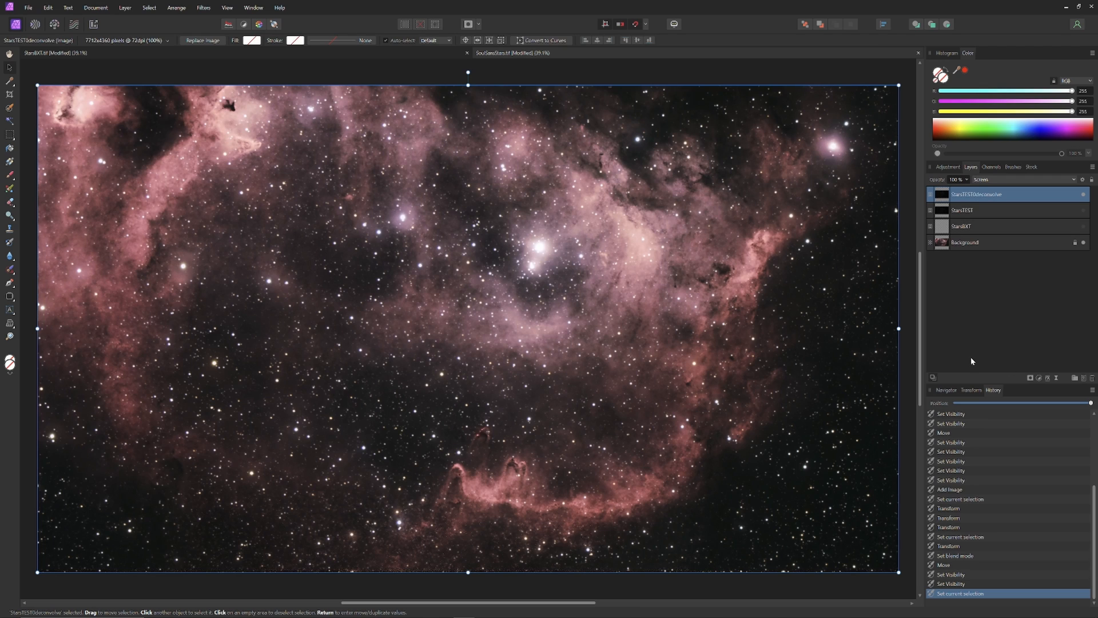
mouse_move(1081, 201)
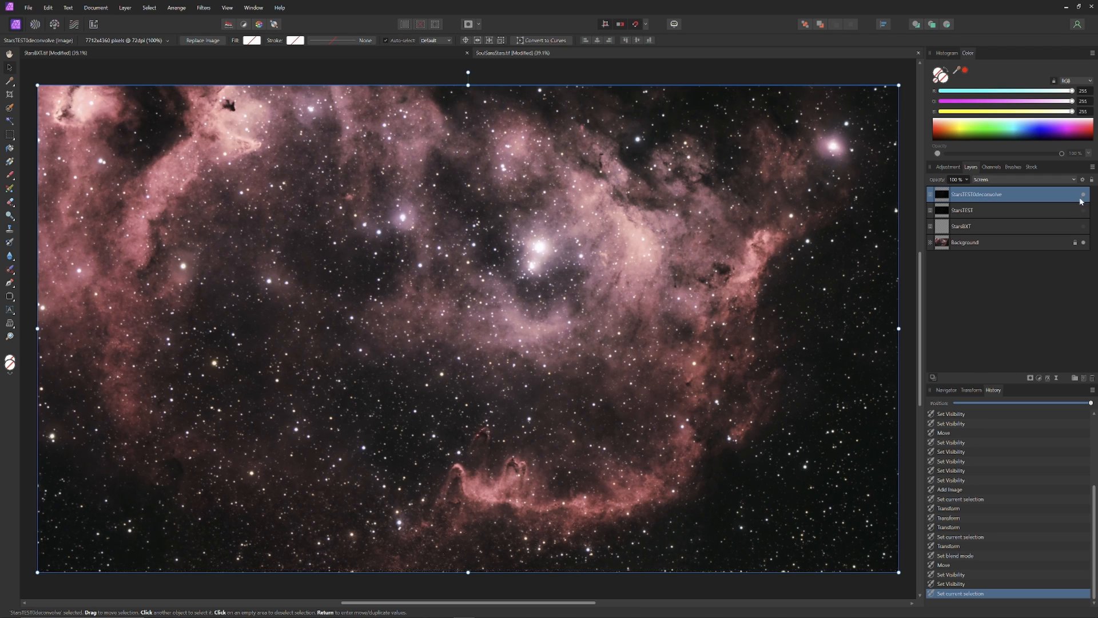
left_click(1083, 194)
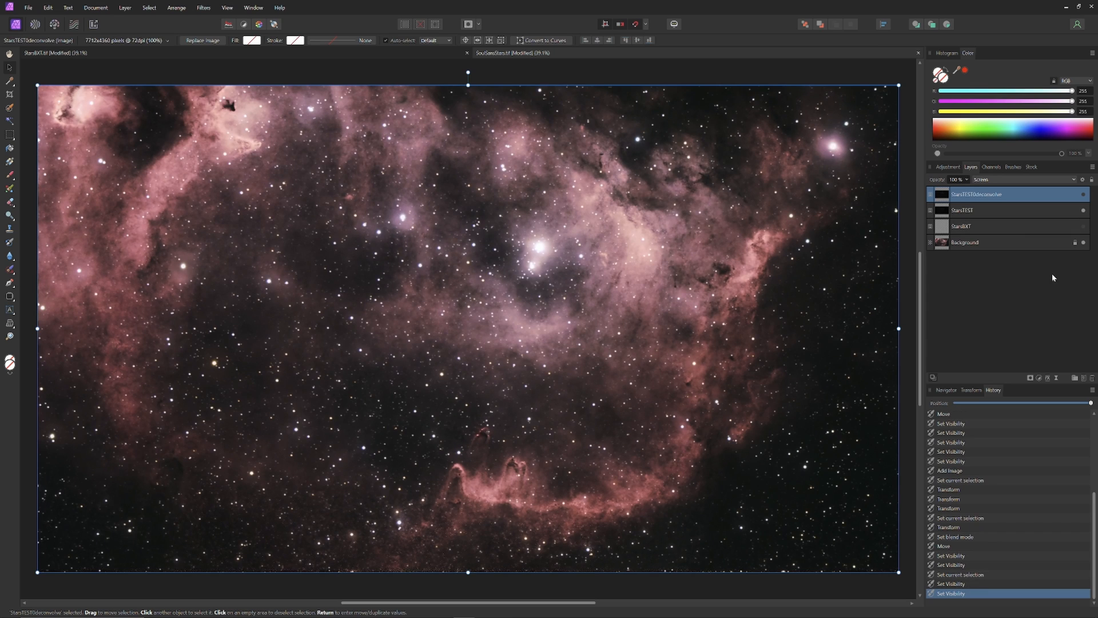
mouse_move(826, 365)
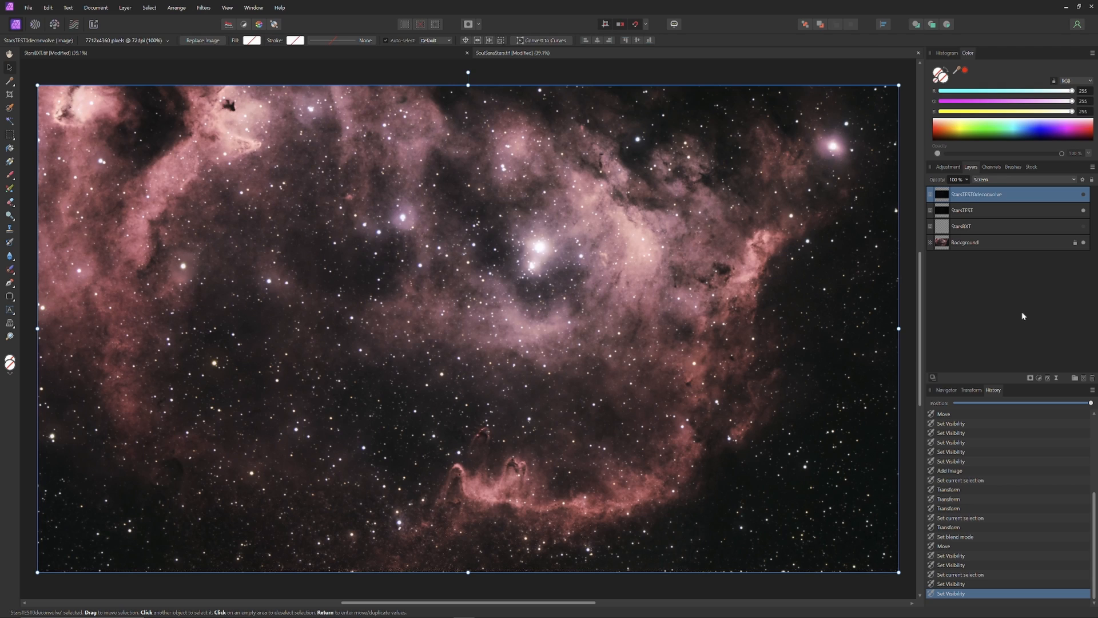
mouse_move(1083, 210)
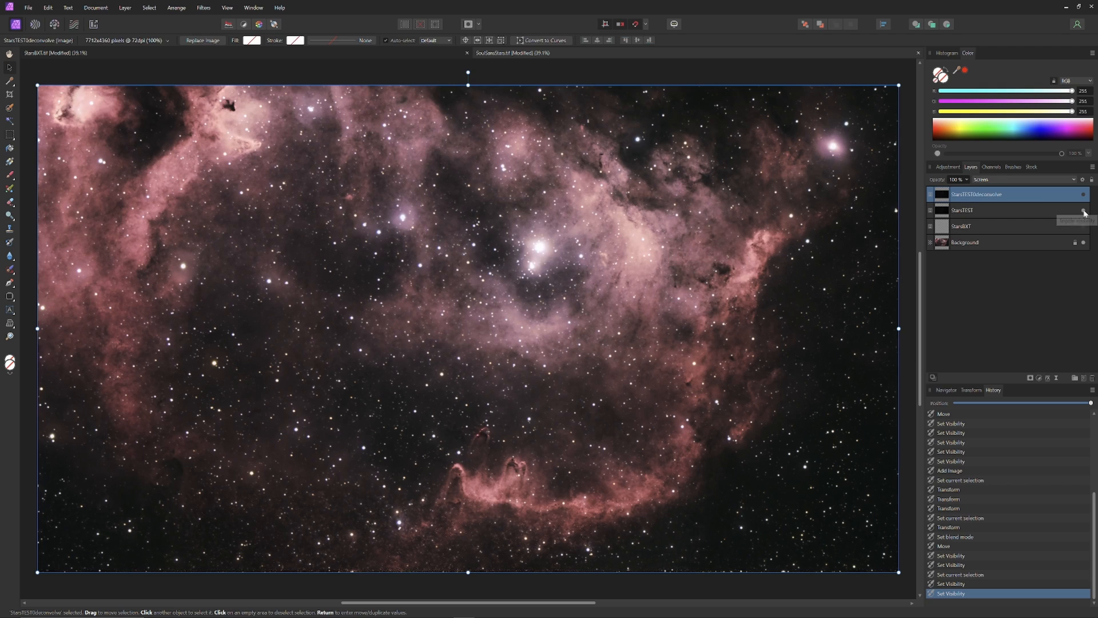
mouse_move(1083, 211)
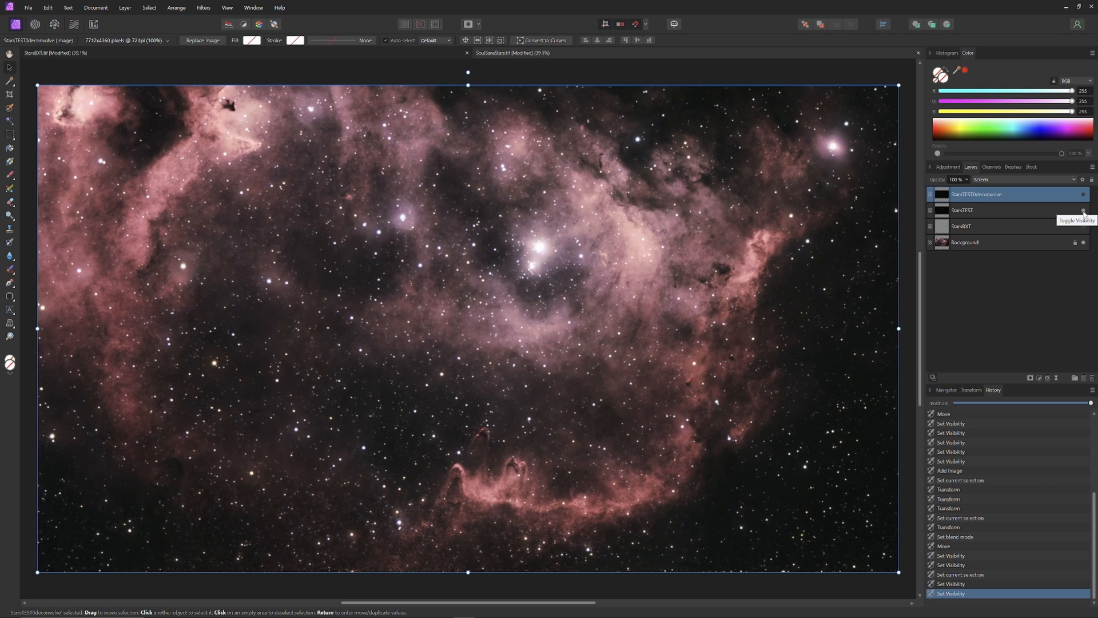
mouse_move(1083, 231)
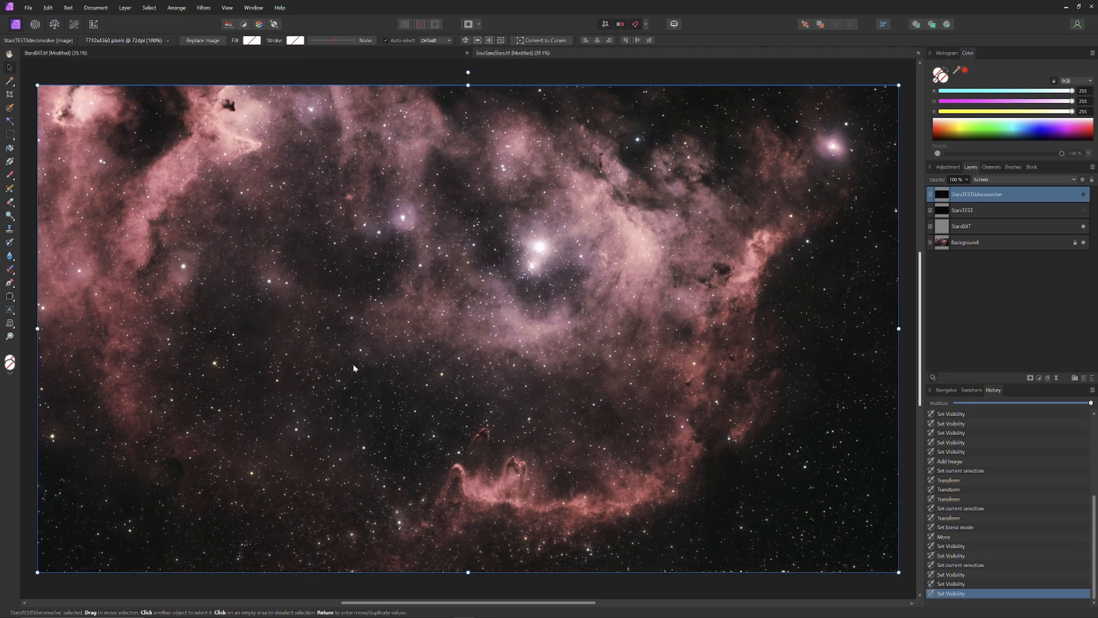
mouse_move(752, 400)
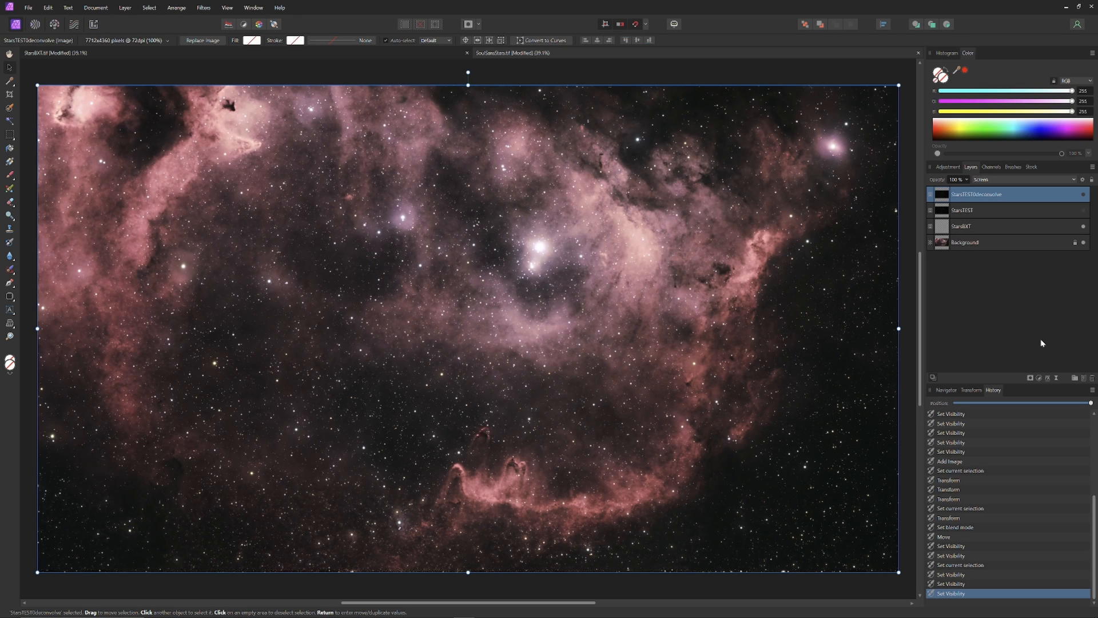
mouse_move(1075, 266)
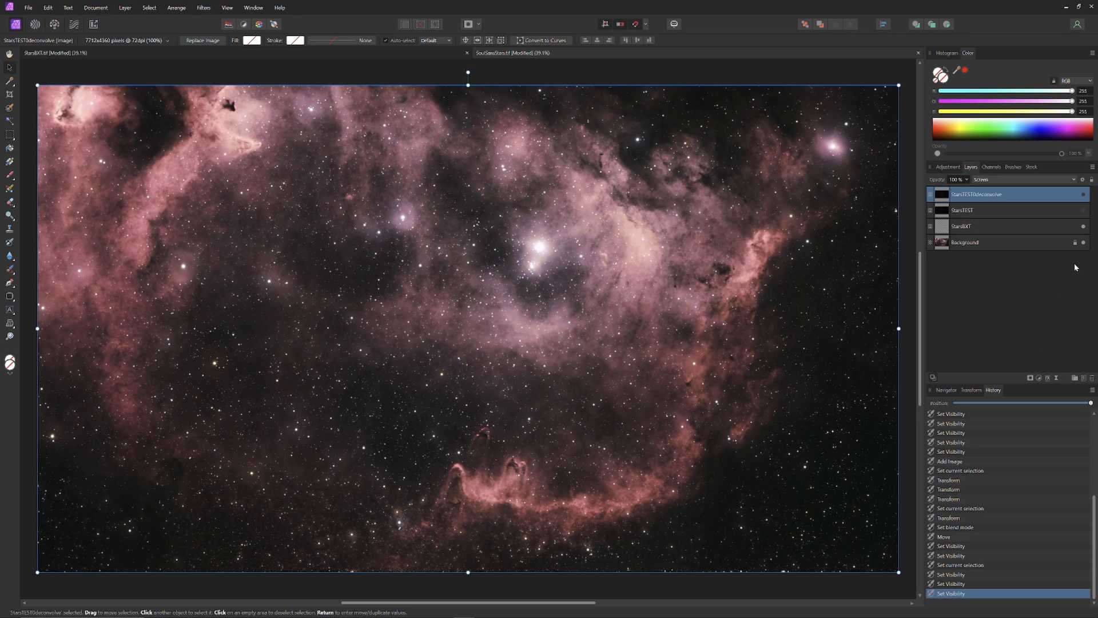
mouse_move(1083, 221)
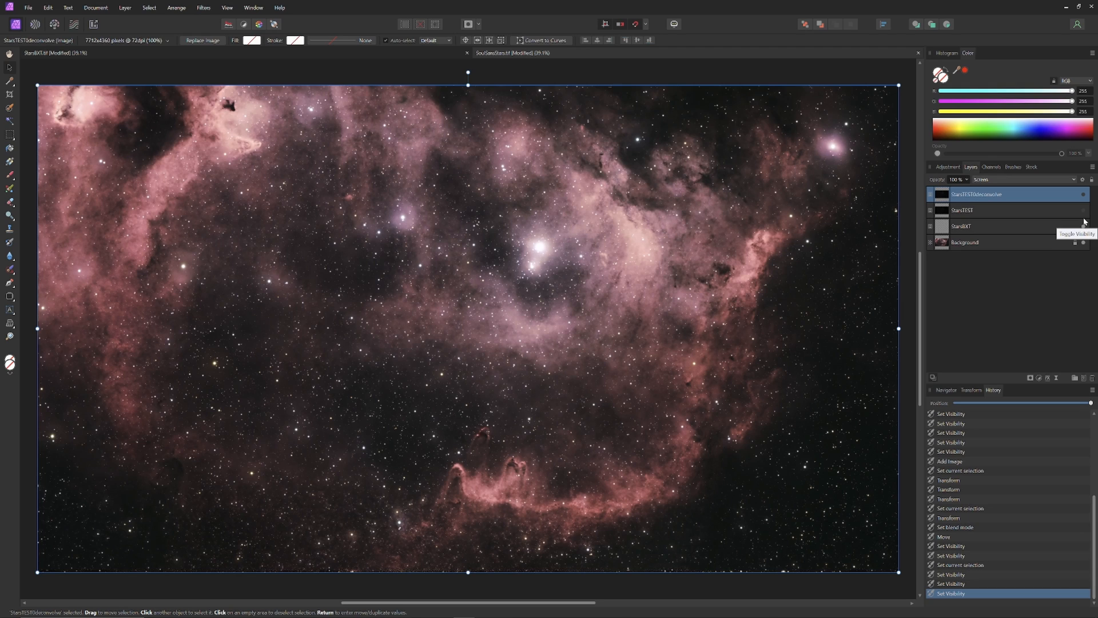
mouse_move(1085, 218)
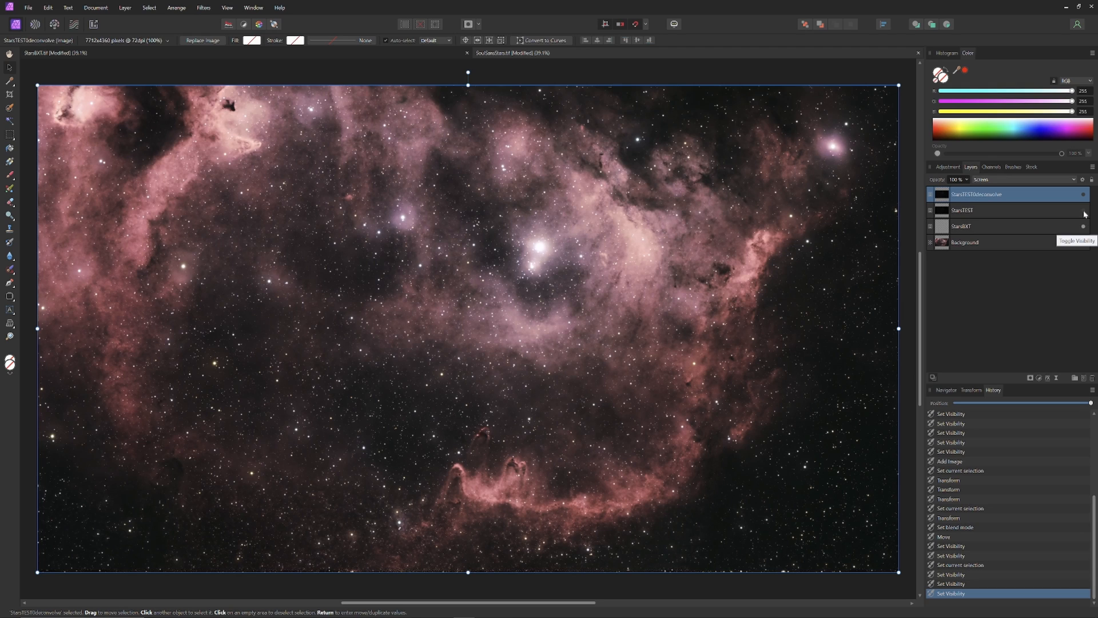
Step: Zoom to 100% on the dusty pillars low in the Soul Nebula
left_click(931, 241)
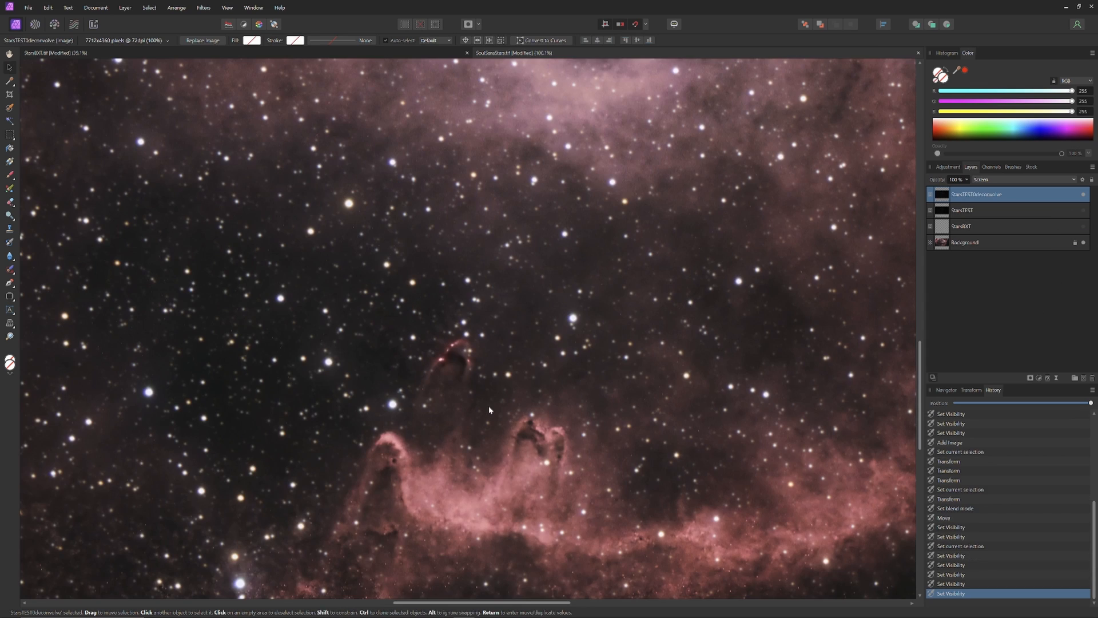
mouse_move(739, 358)
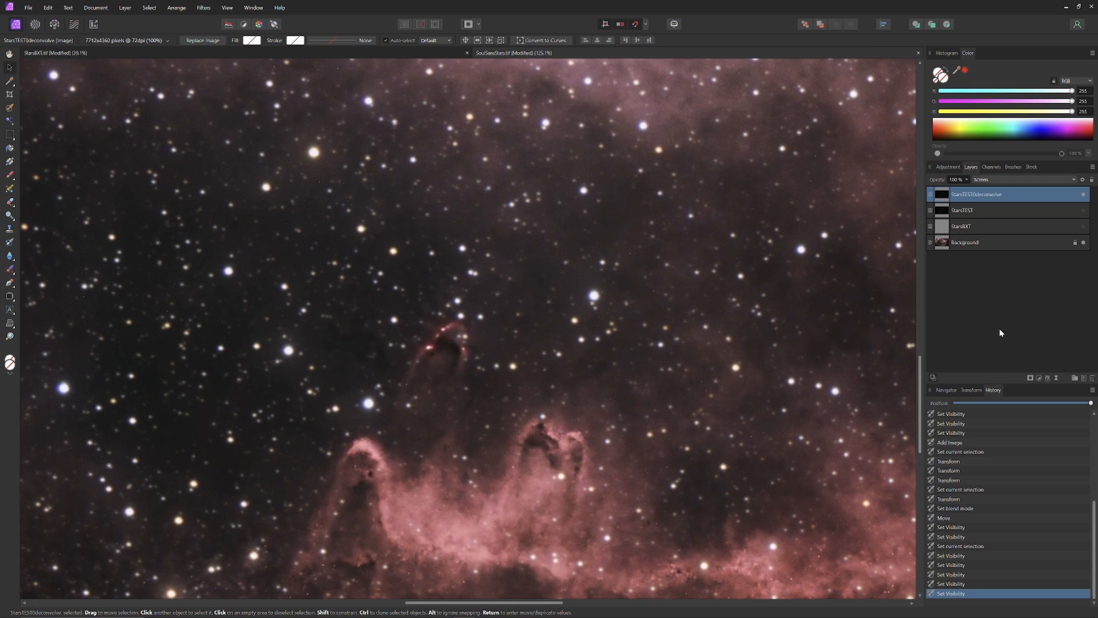
mouse_move(1067, 278)
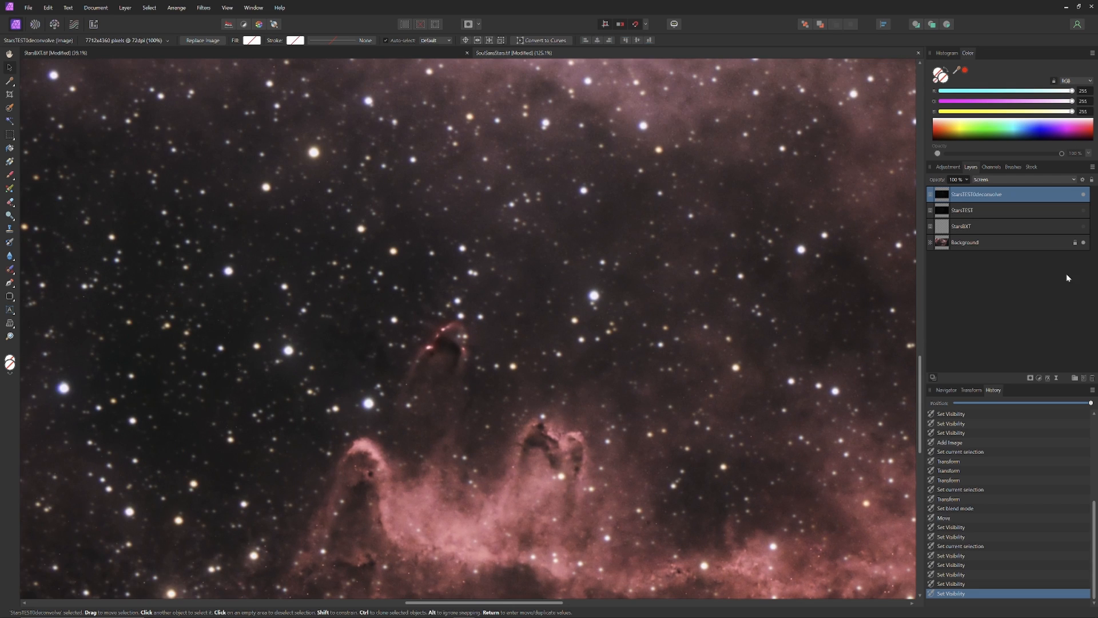
mouse_move(1085, 198)
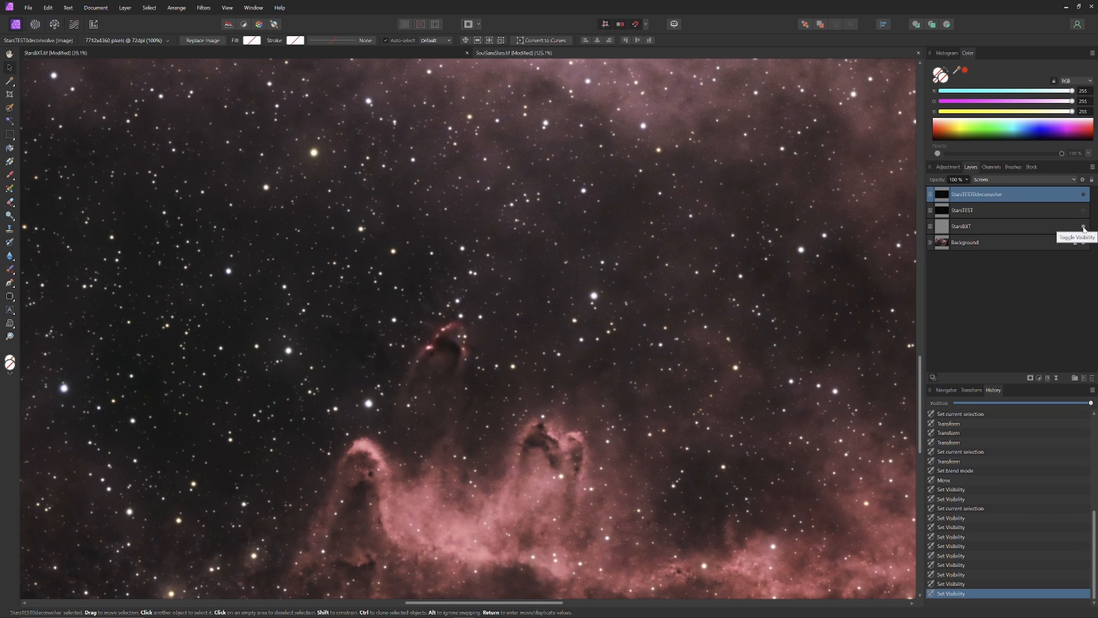
mouse_move(996, 339)
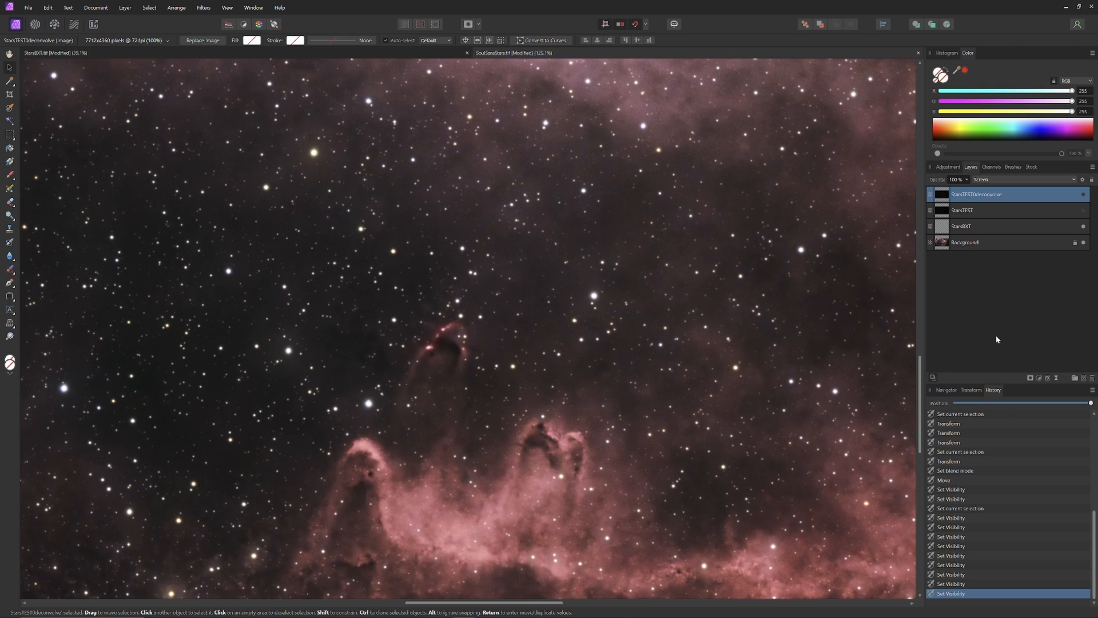
mouse_move(996, 338)
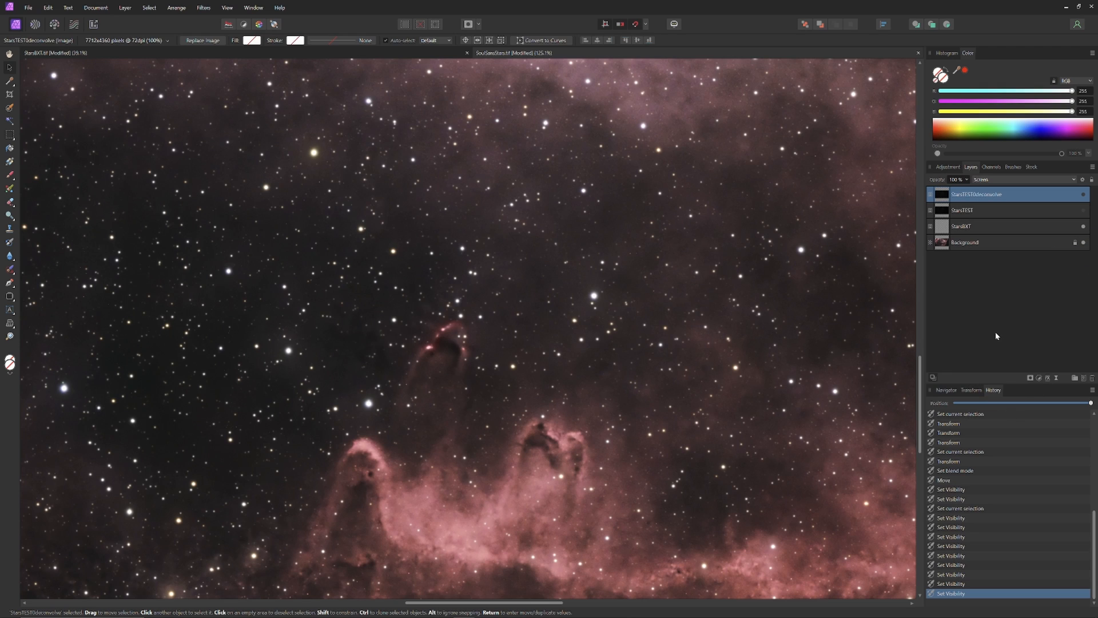
mouse_move(1020, 321)
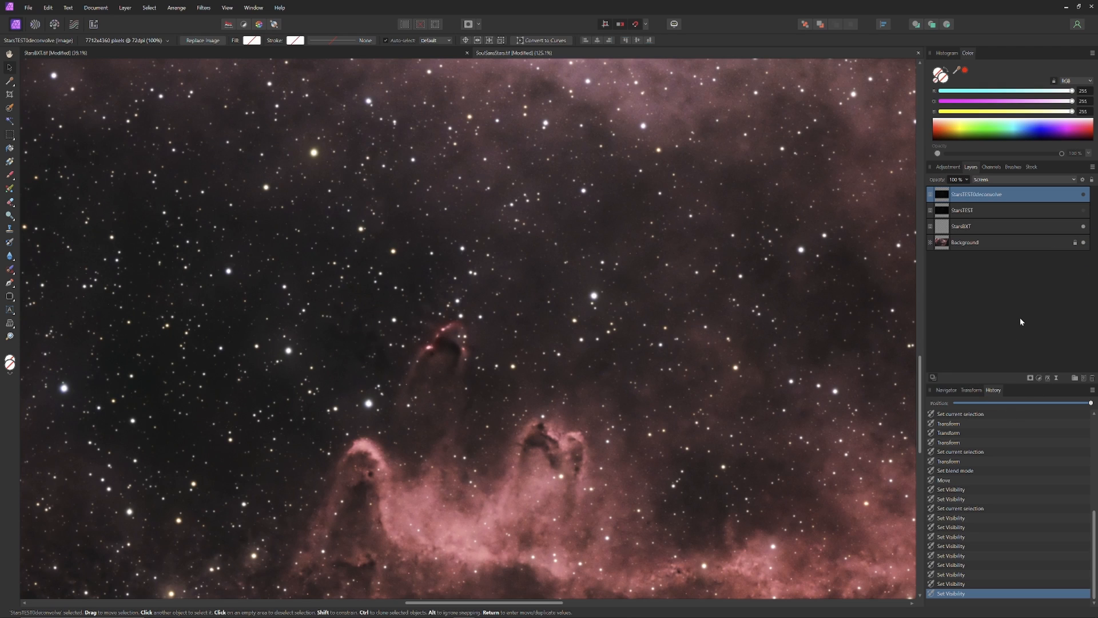
mouse_move(998, 285)
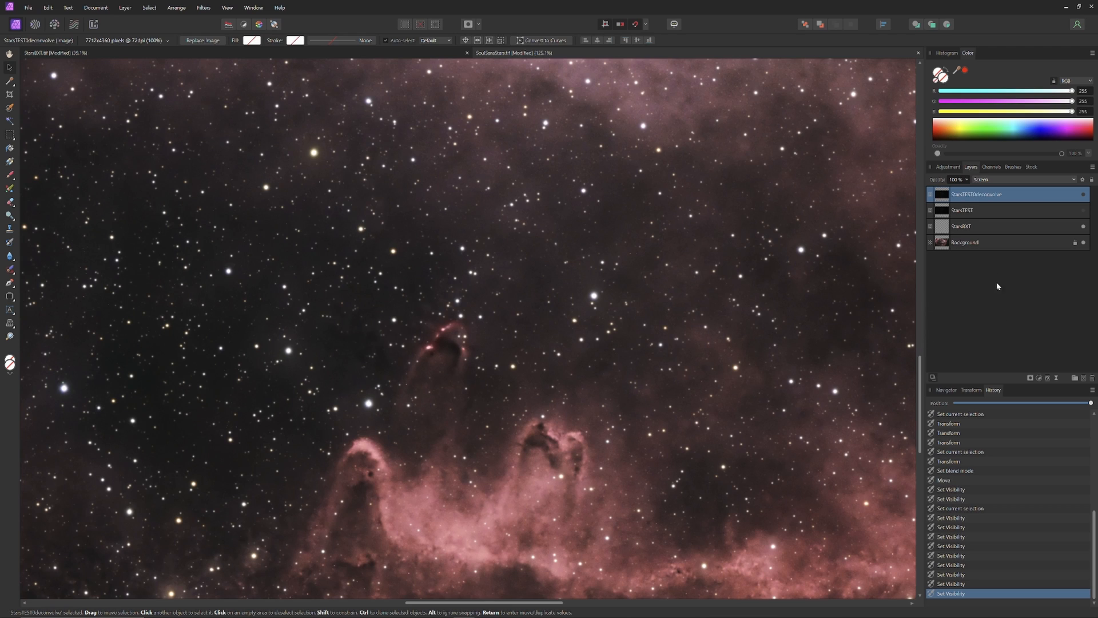
mouse_move(1084, 229)
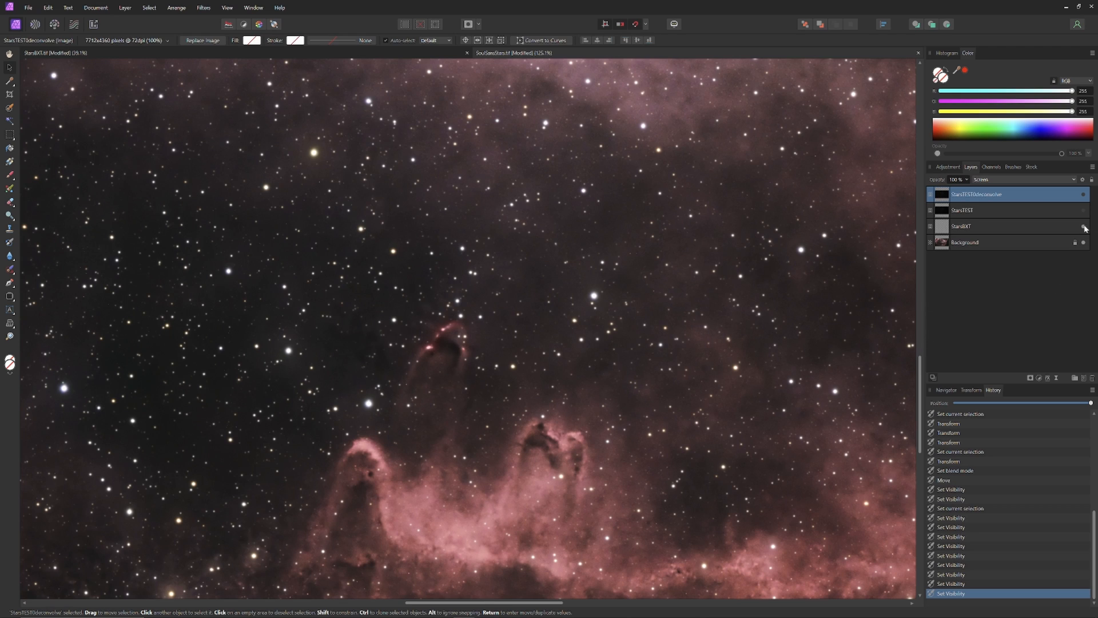
mouse_move(1083, 228)
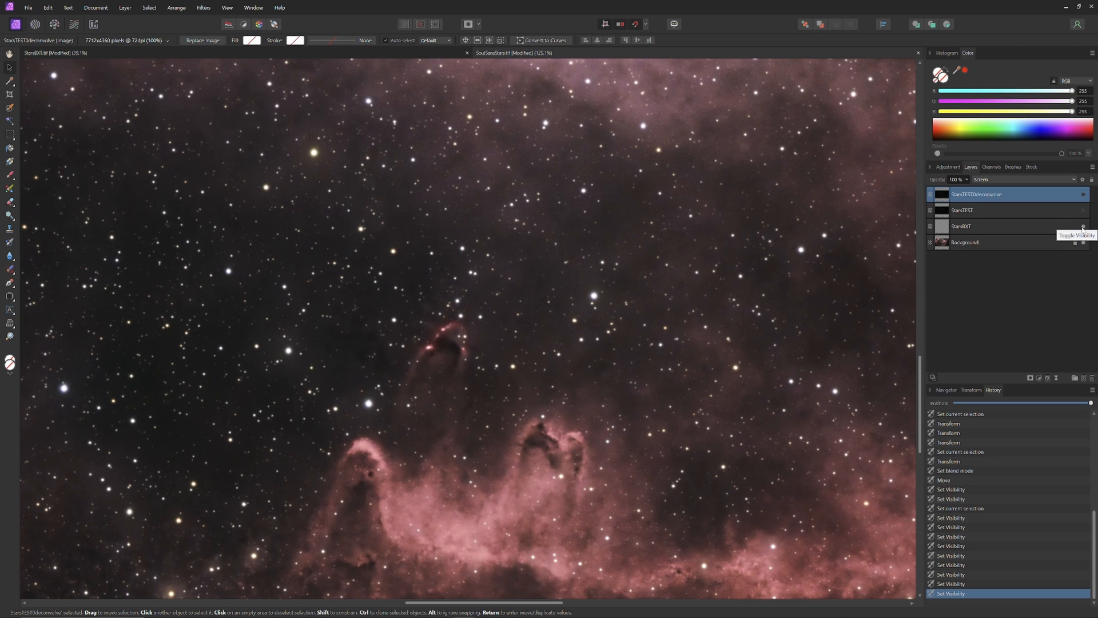